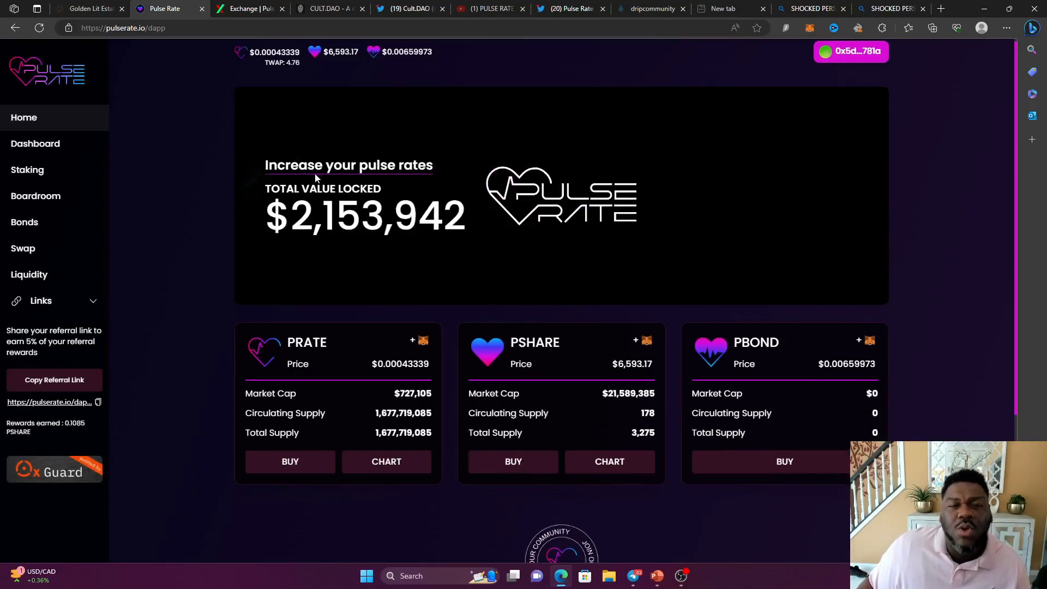
mouse_move(117, 243)
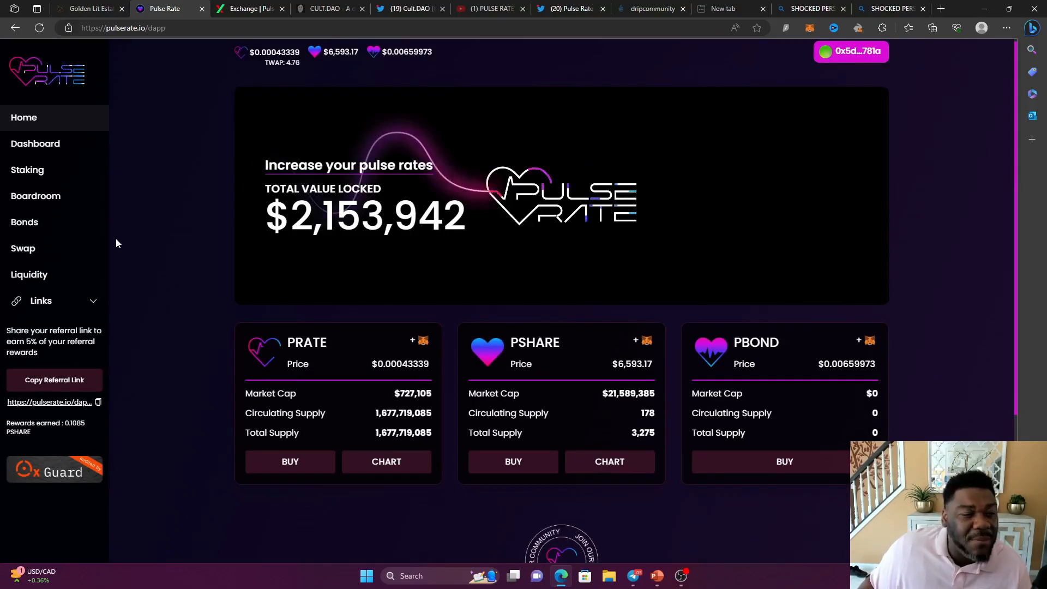
Browse the Staking farm list down to the PSHARE-eHEX LP card and HEX pair pools.
scroll("down", 3)
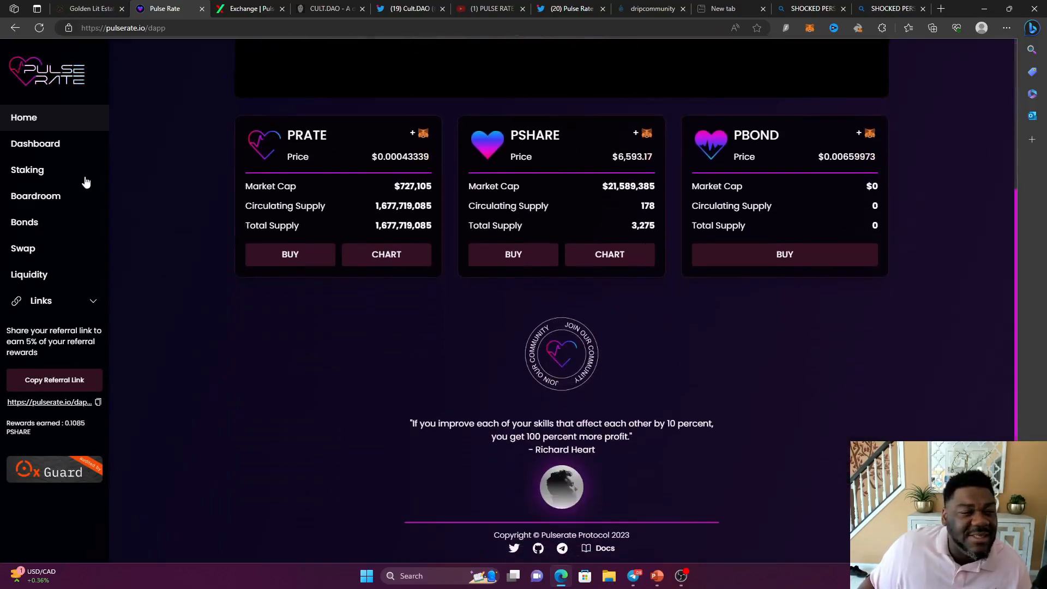
left_click(26, 170)
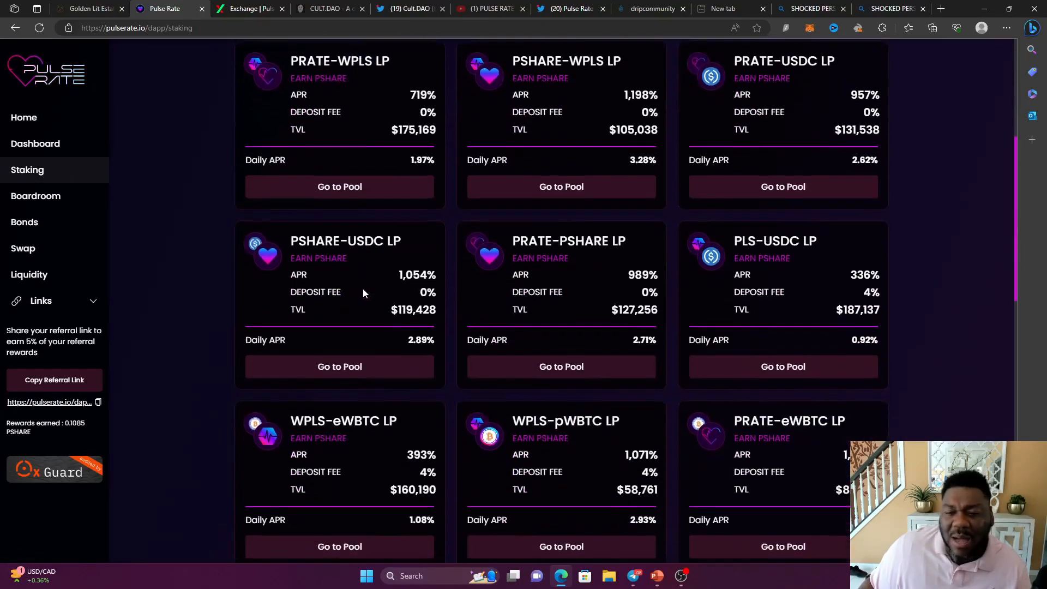
scroll("down", 3)
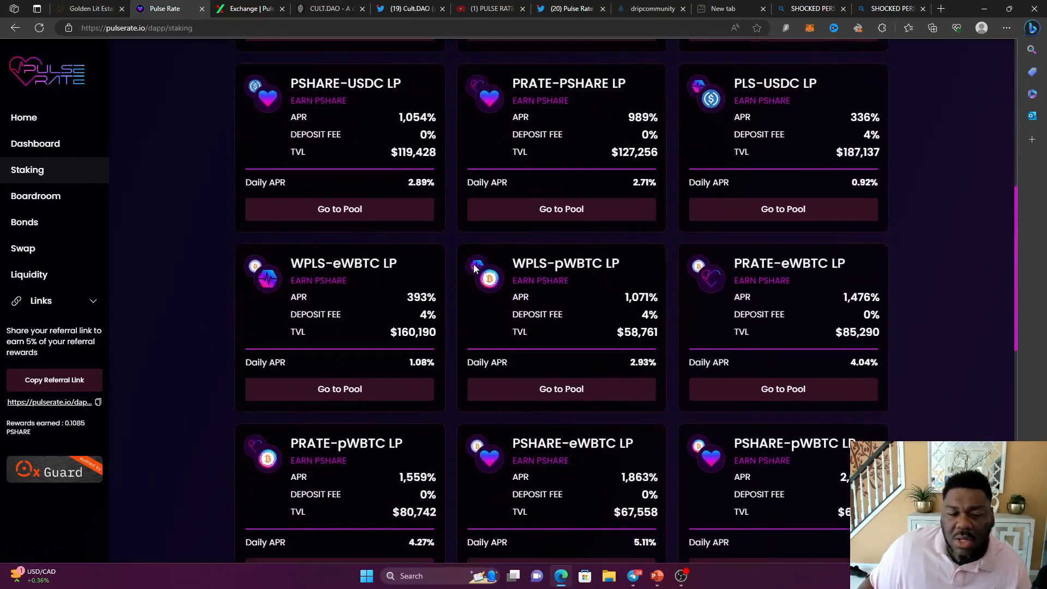
scroll("down", 3)
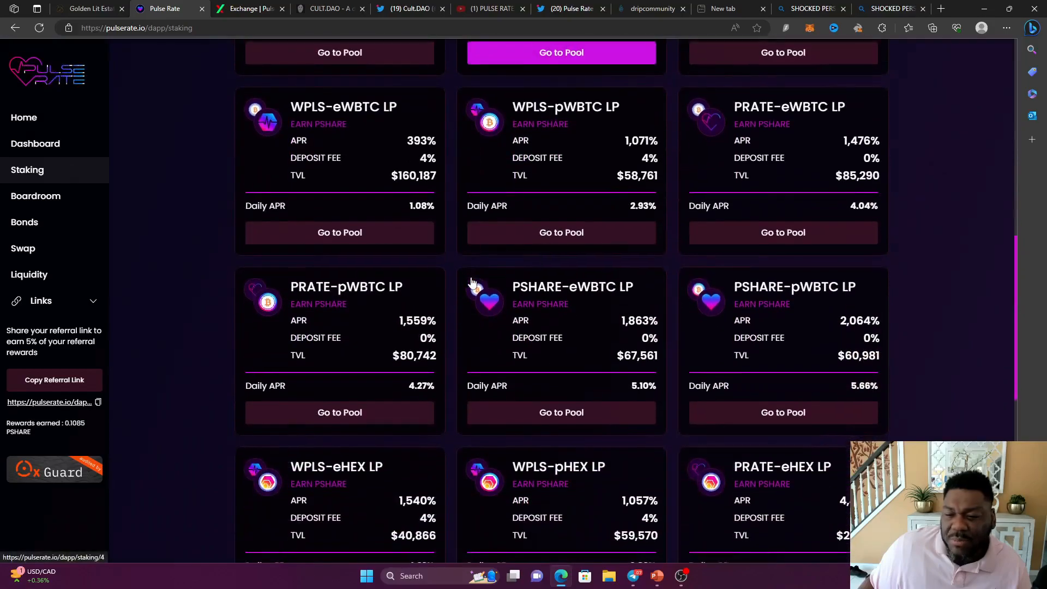
scroll("down", 3)
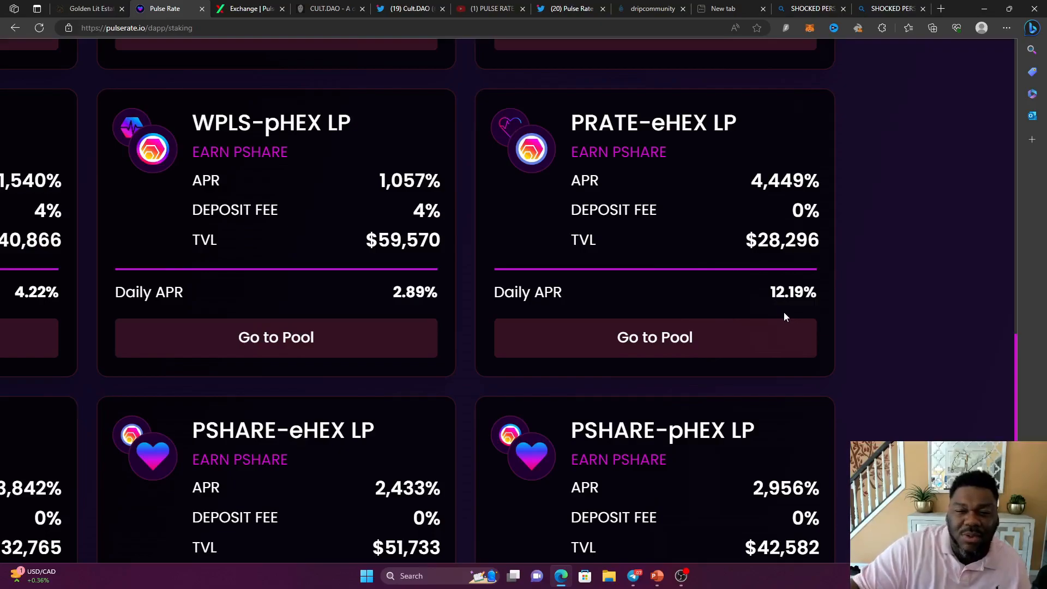
scroll("down", 3)
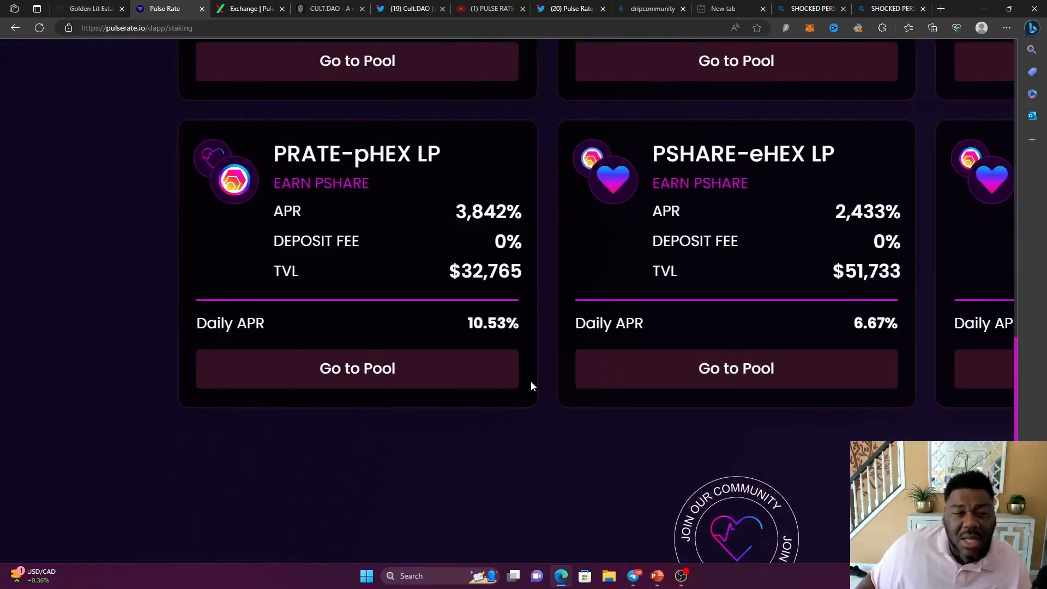
mouse_move(521, 373)
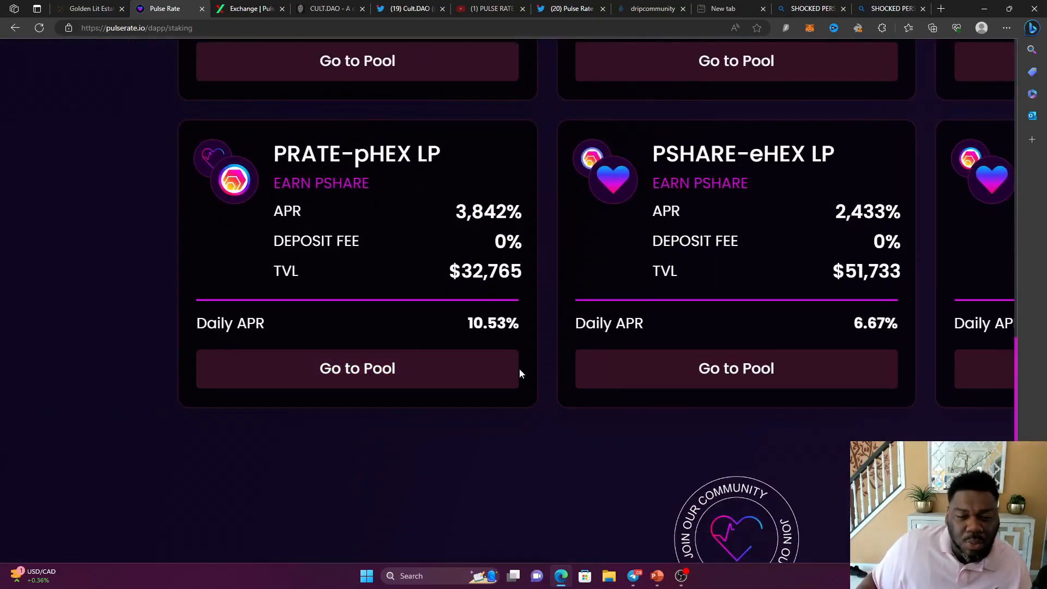
mouse_move(587, 356)
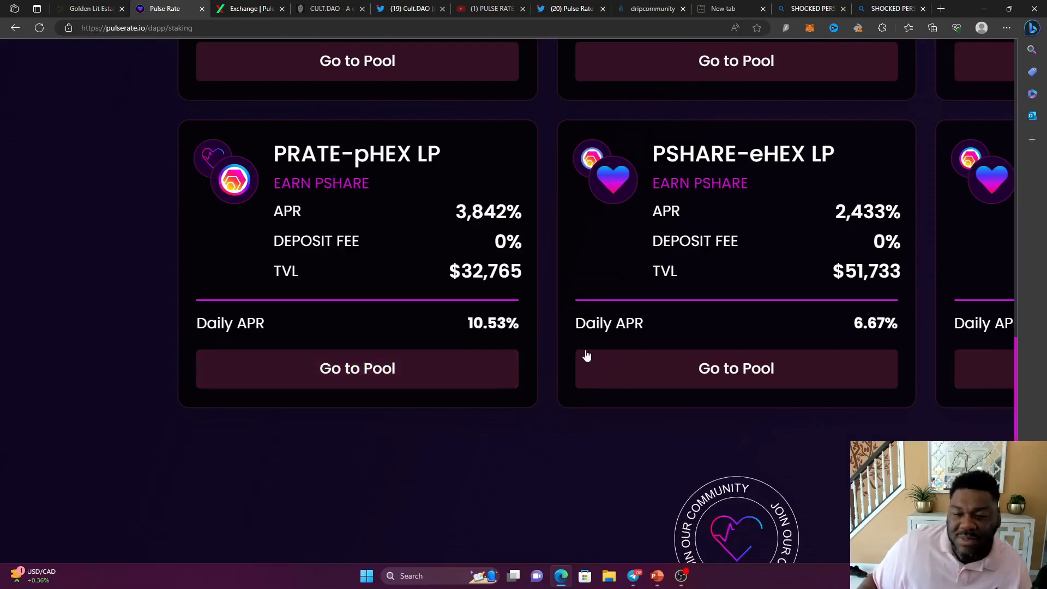
Review the PSHARE-eHEX LP pool's staked and earned amounts, then return to the dashboard overview.
left_click(735, 367)
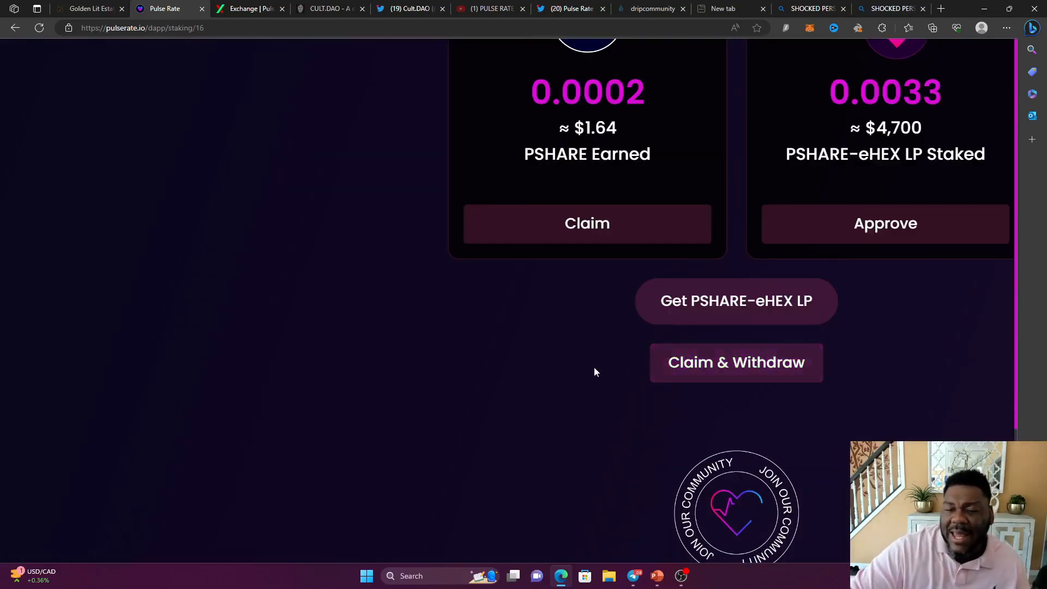
scroll("up", 3)
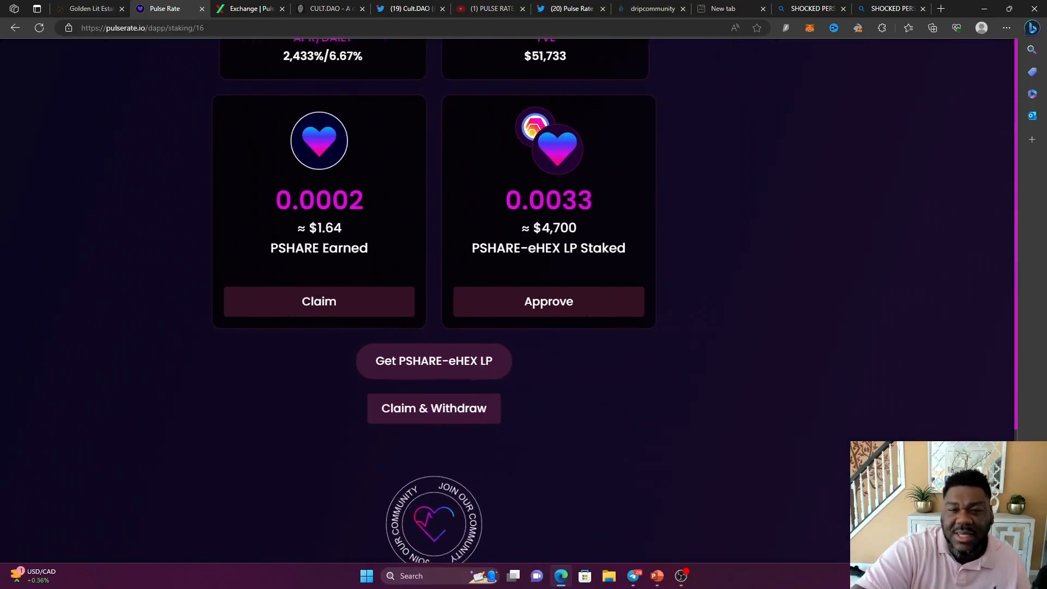
scroll("up", 3)
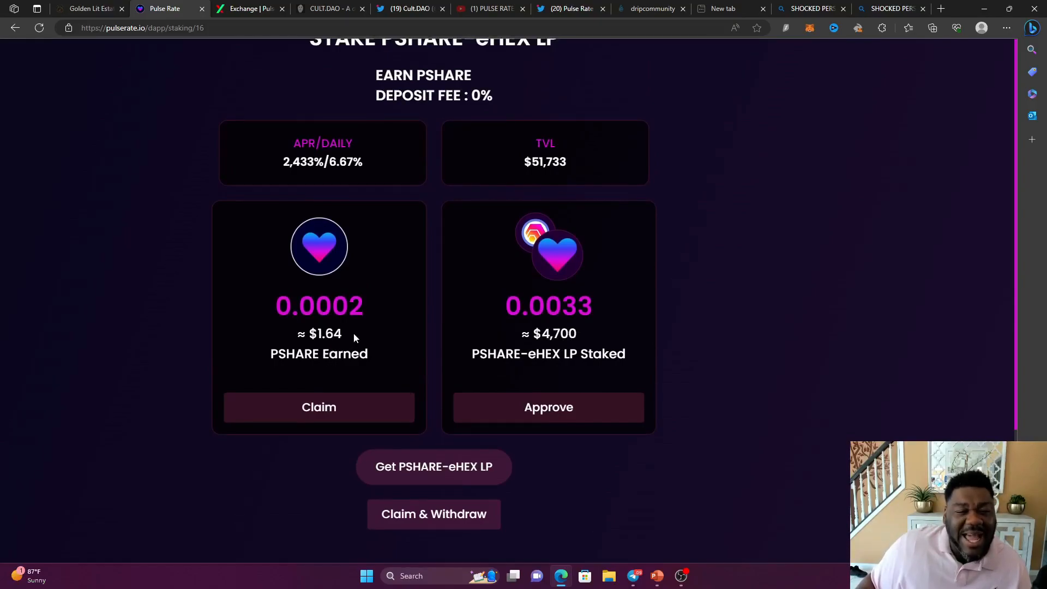
mouse_move(394, 209)
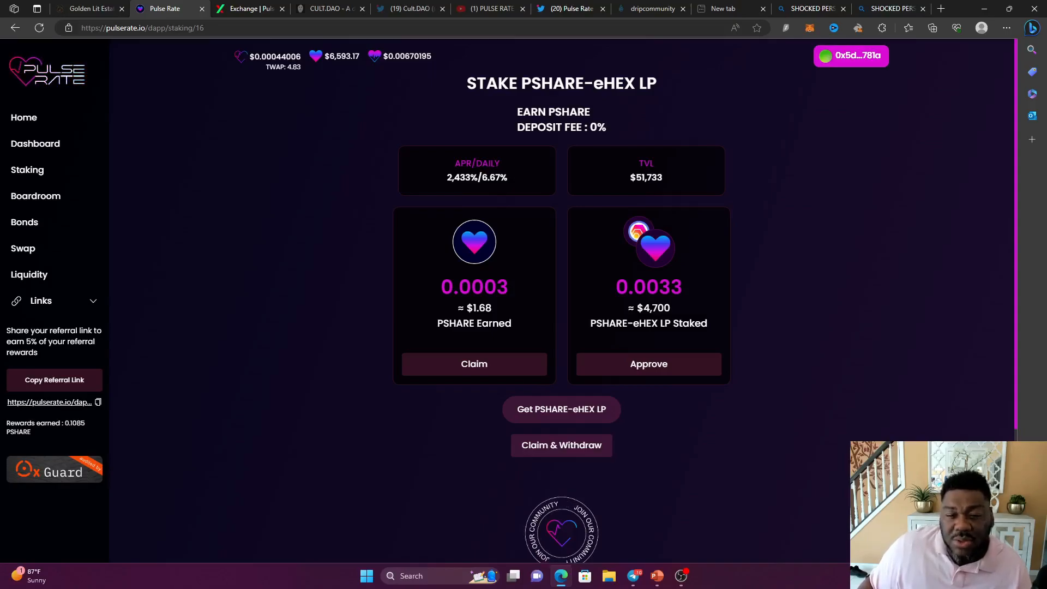
mouse_move(26, 249)
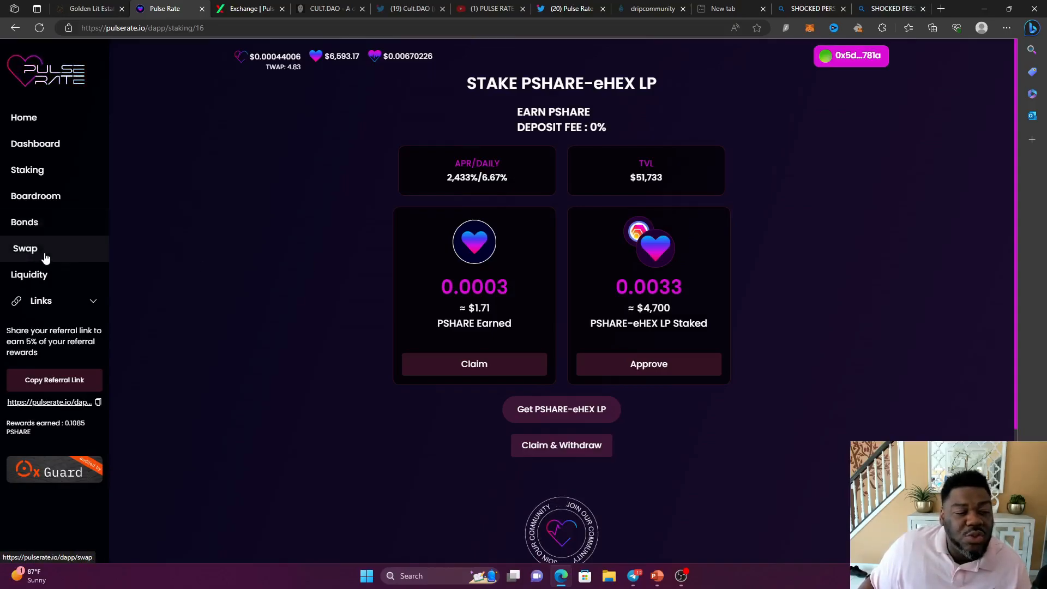
mouse_move(233, 313)
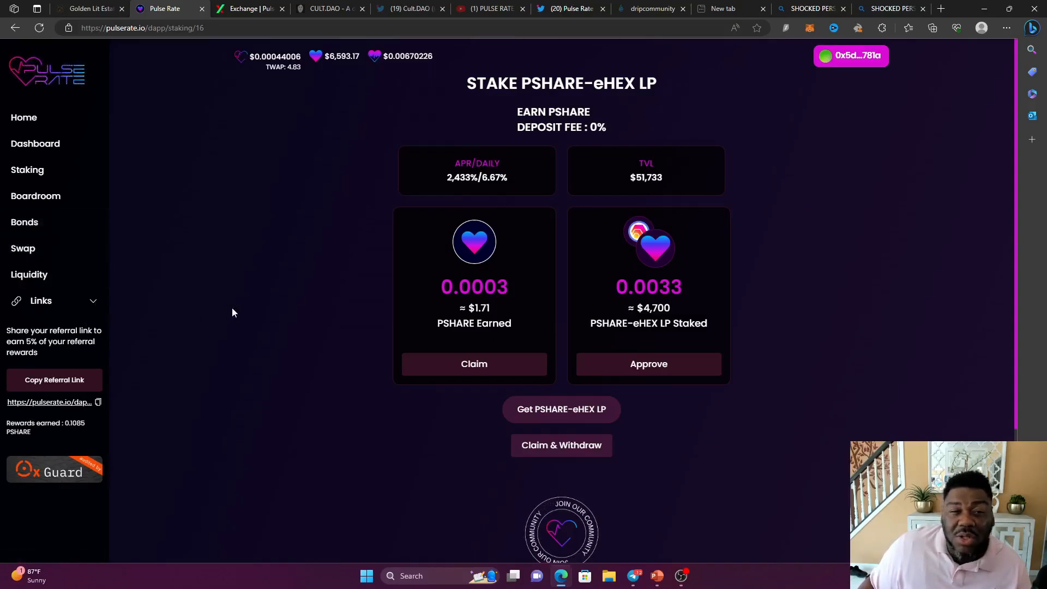
left_click(35, 144)
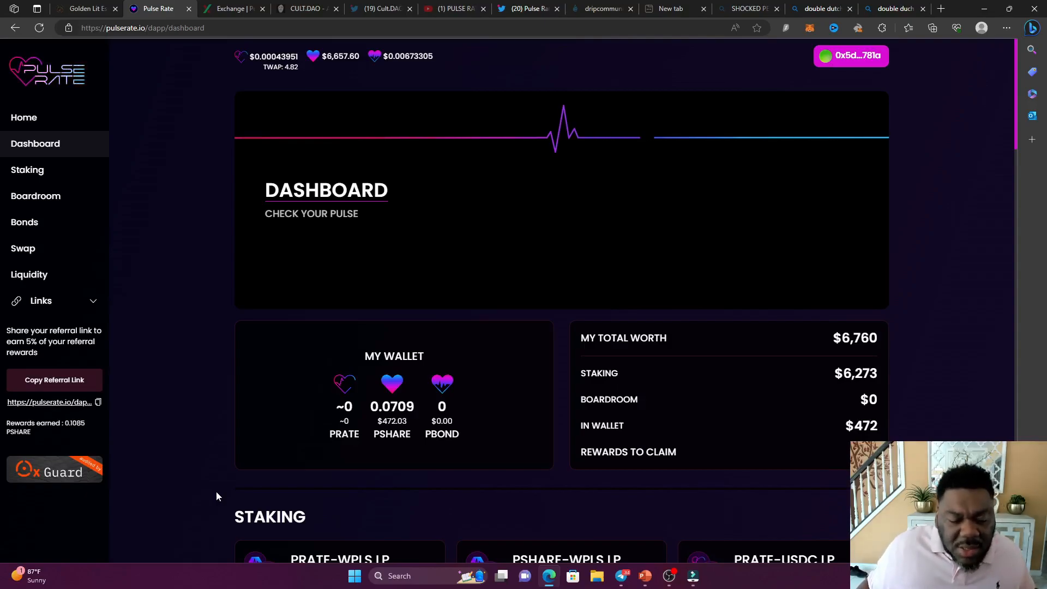
mouse_move(897, 46)
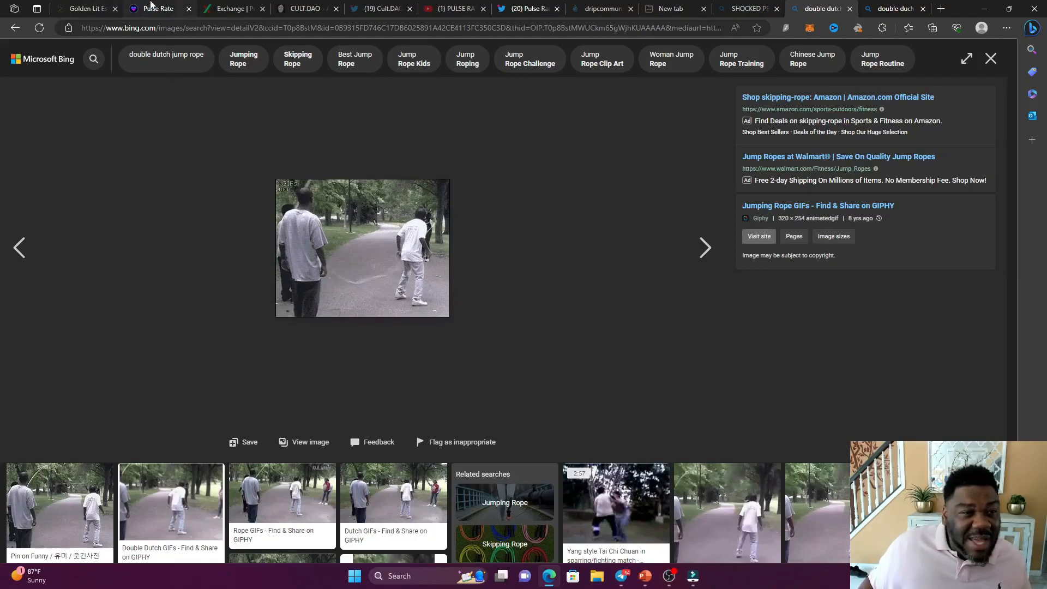
Return to the Pulse Rate dashboard showing $6,792 total worth.
left_click(158, 8)
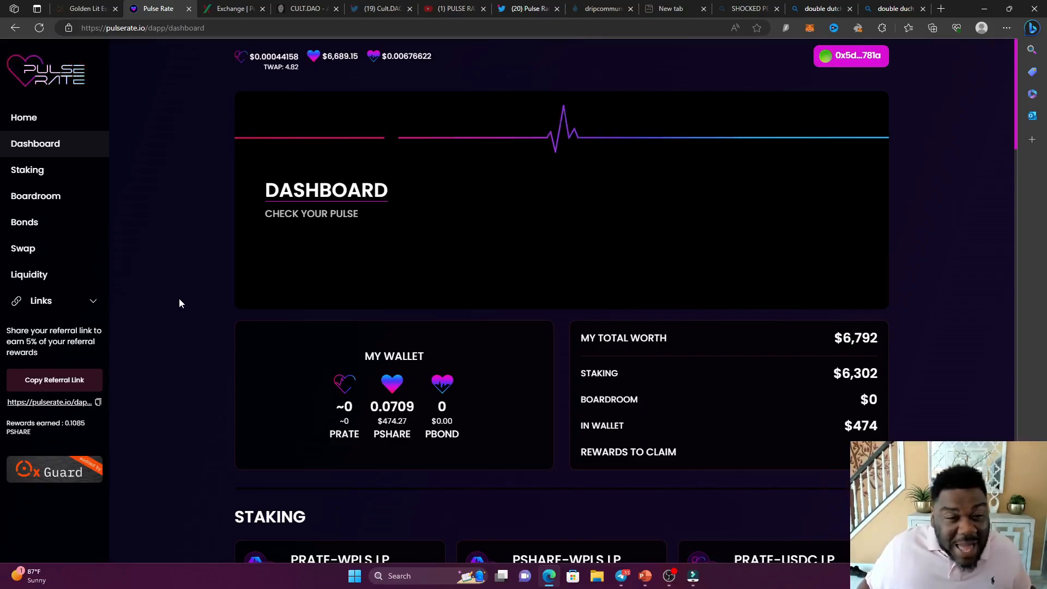
mouse_move(353, 406)
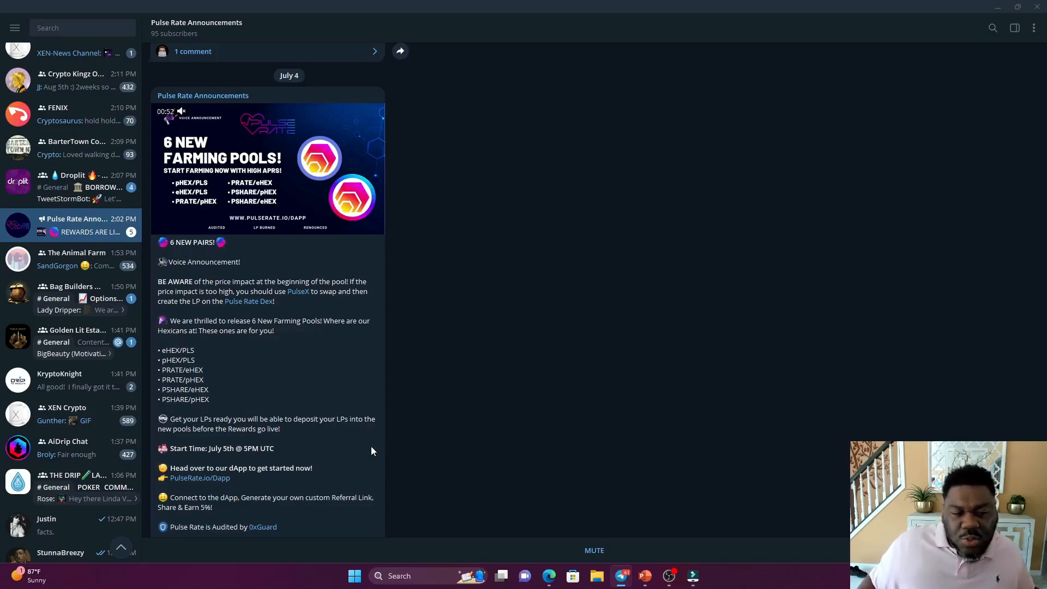
mouse_move(254, 364)
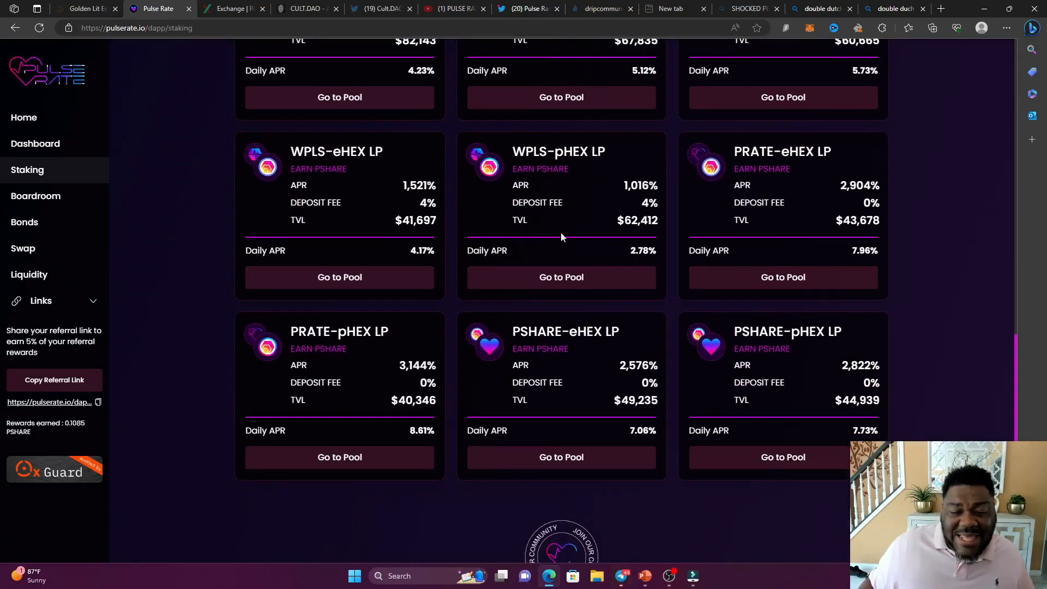
mouse_move(441, 243)
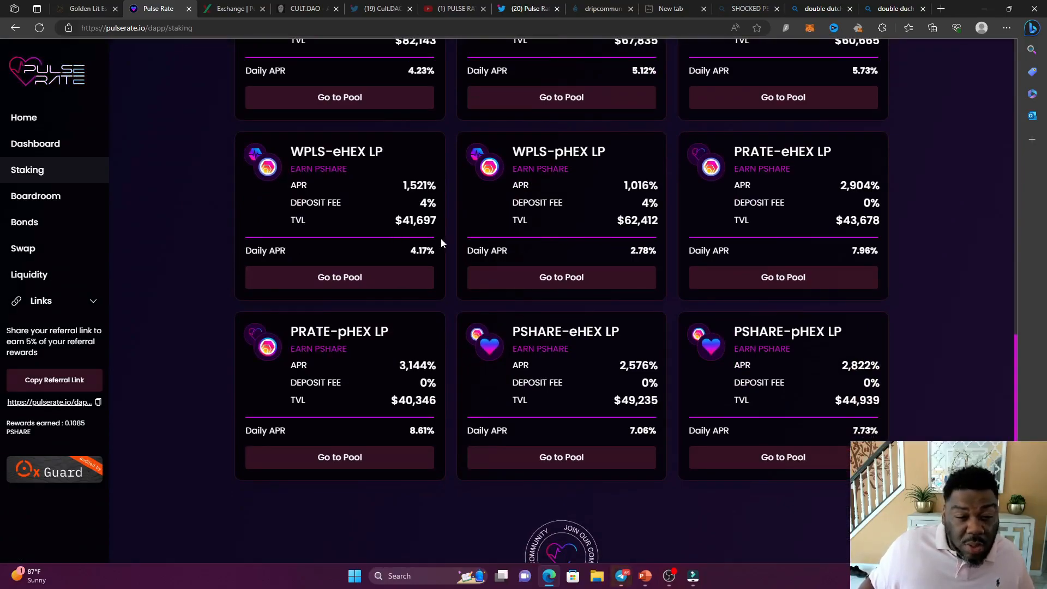
mouse_move(594, 528)
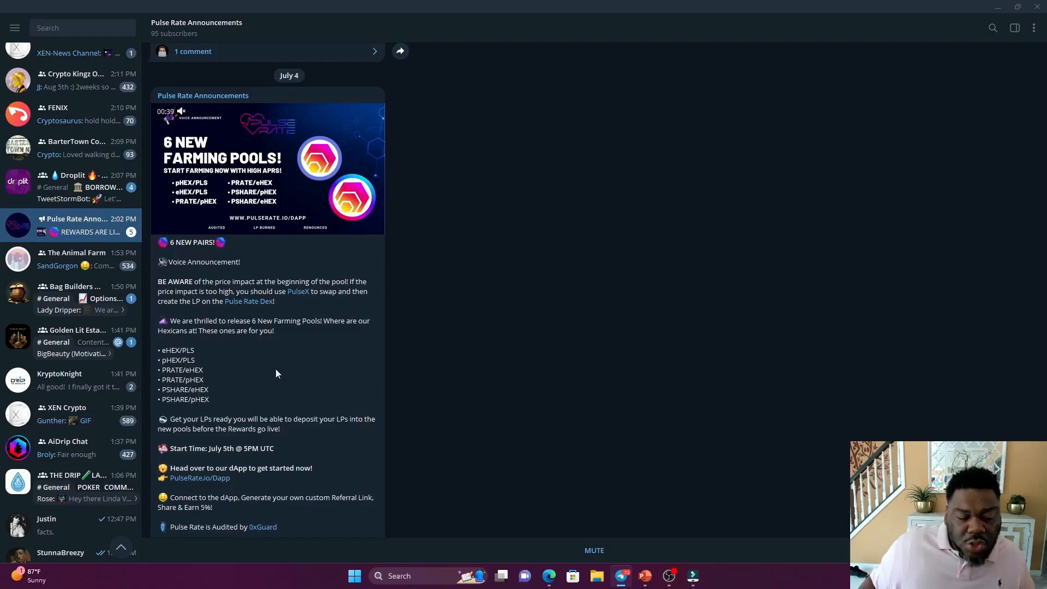
Return to the Pulse Rate staking farms and scroll back to the top of the reward pools.
left_click(549, 576)
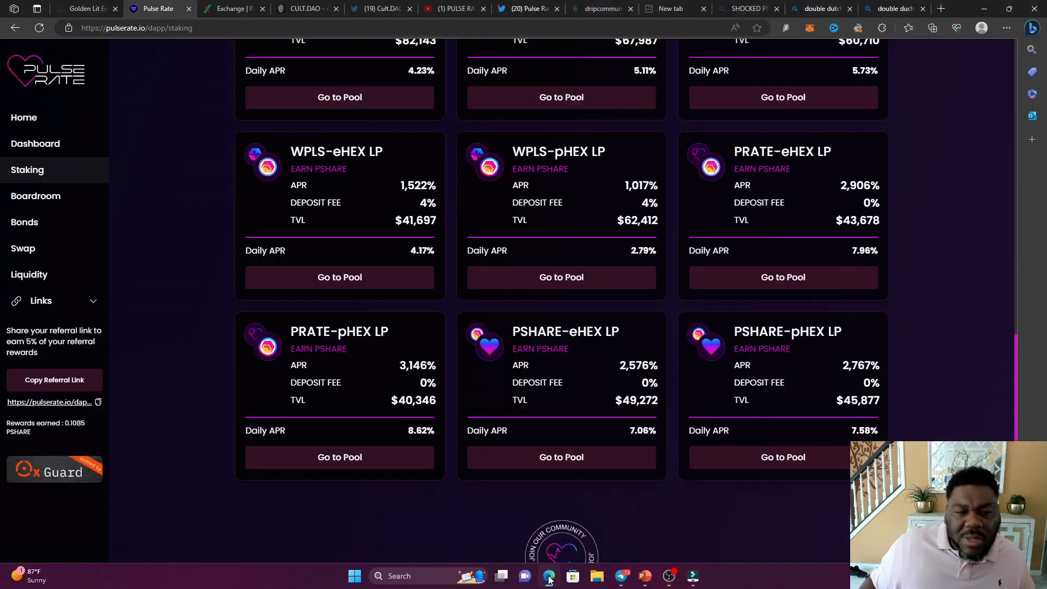
mouse_move(501, 393)
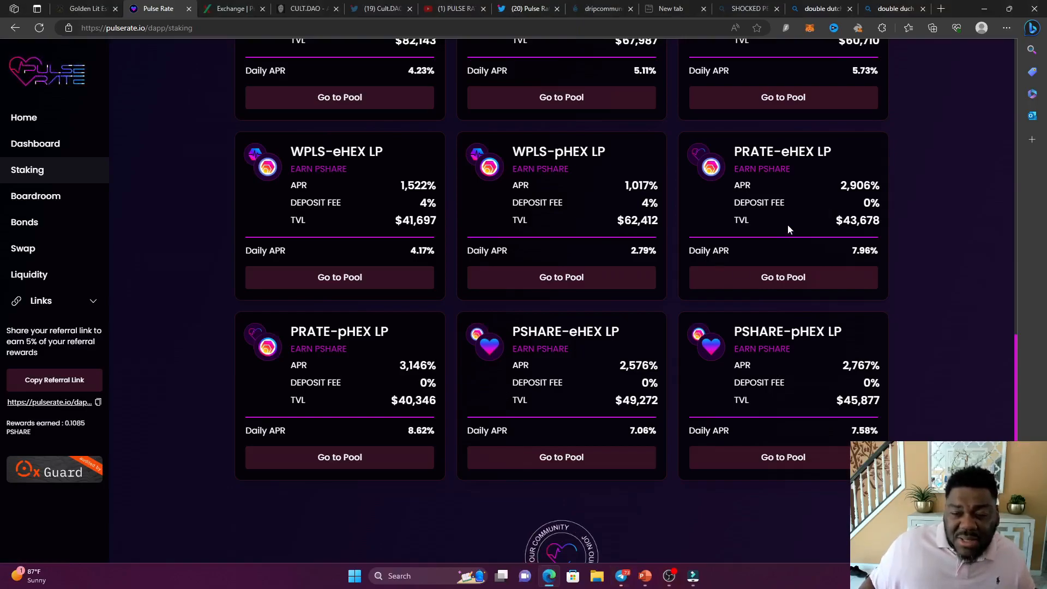
mouse_move(794, 223)
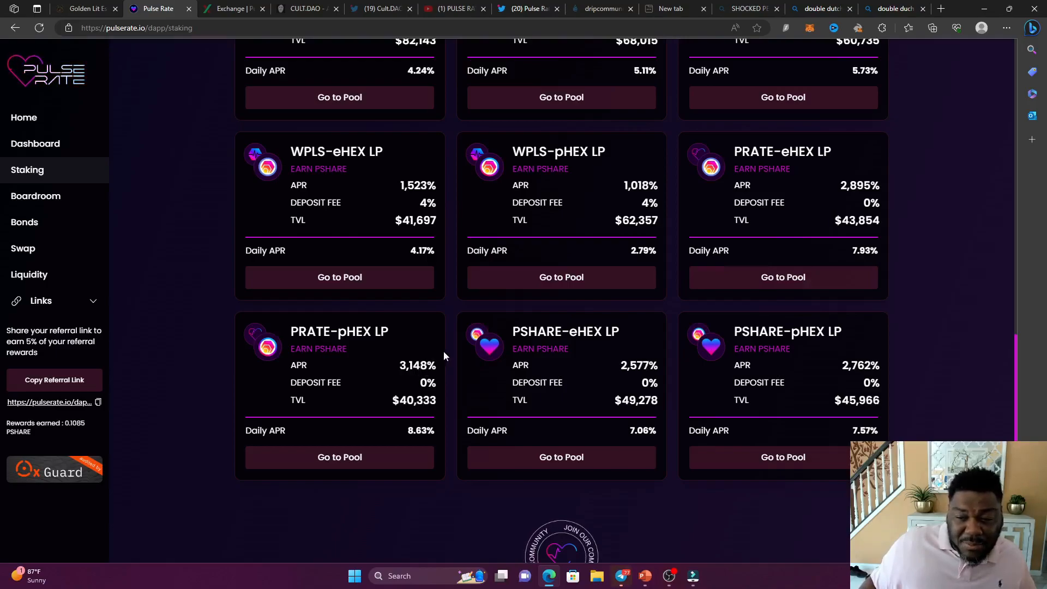
mouse_move(729, 225)
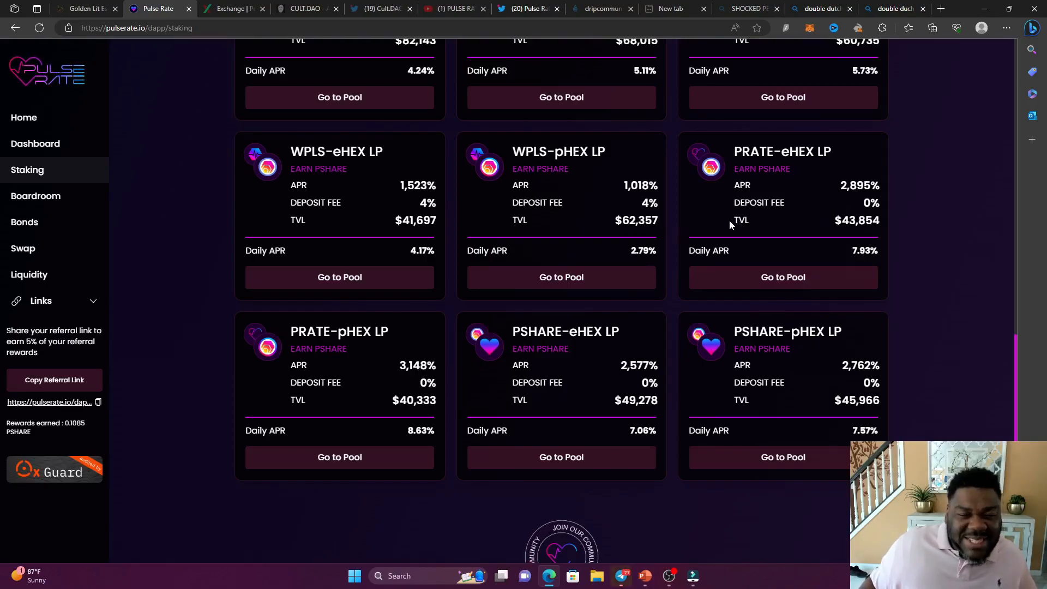
scroll("up", 3)
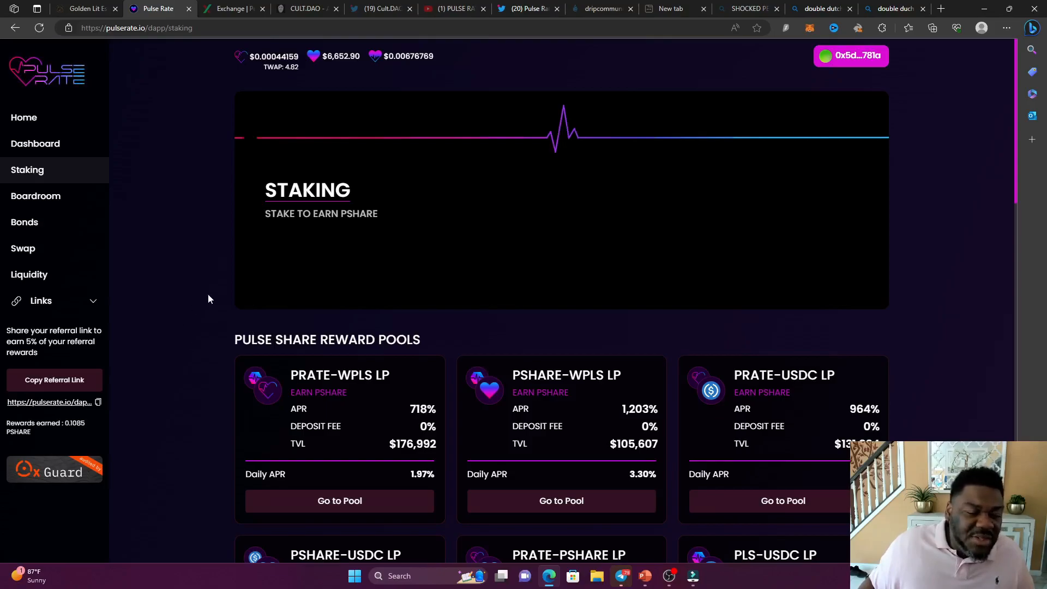
mouse_move(462, 481)
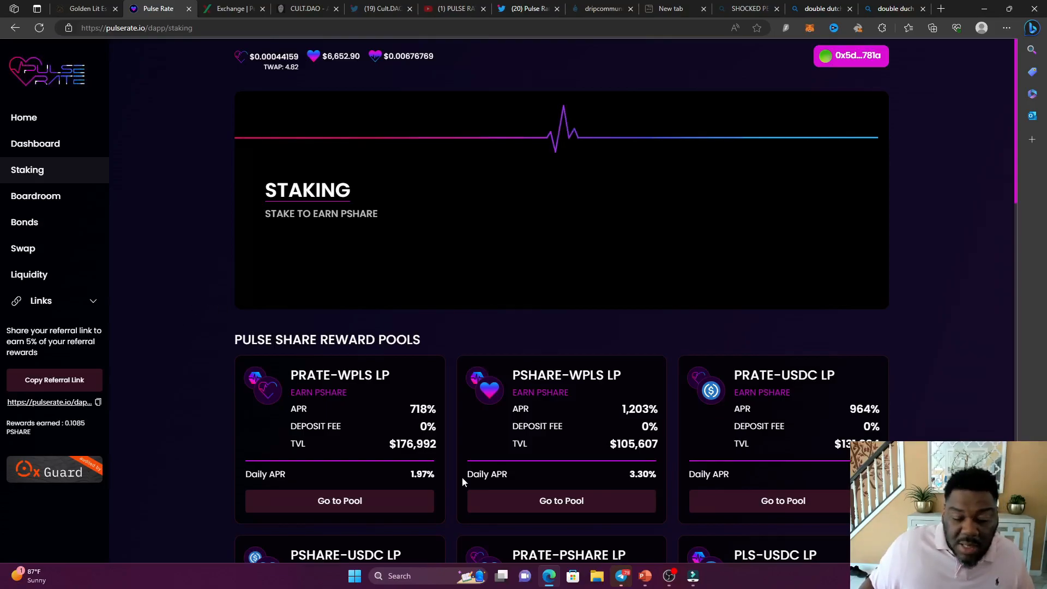
Scroll the staking pools, then bring up the PulseX exchange with a PLS-to-HEX swap.
scroll("down", 3)
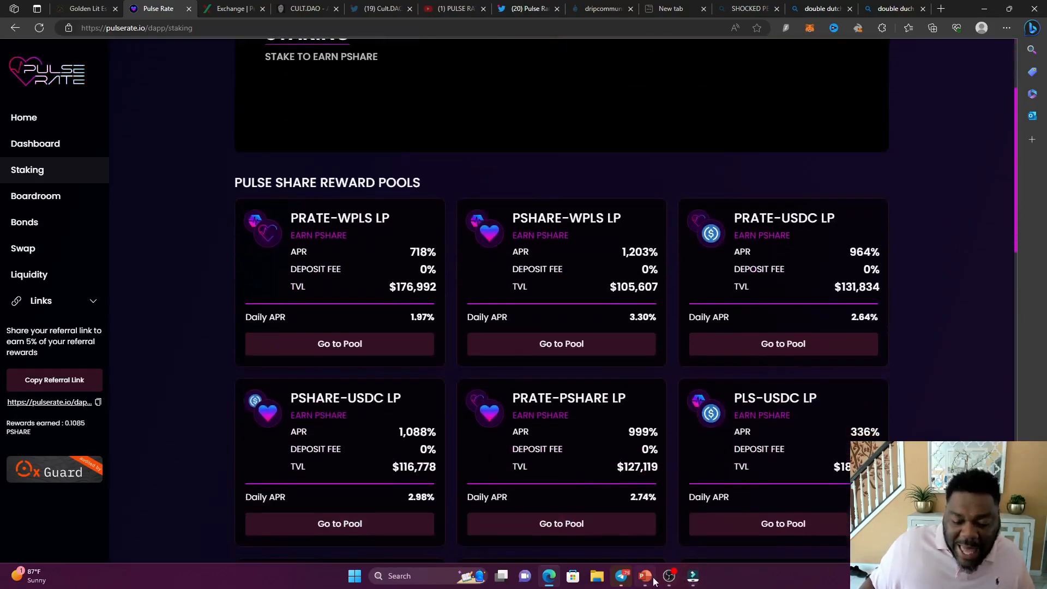
mouse_move(644, 576)
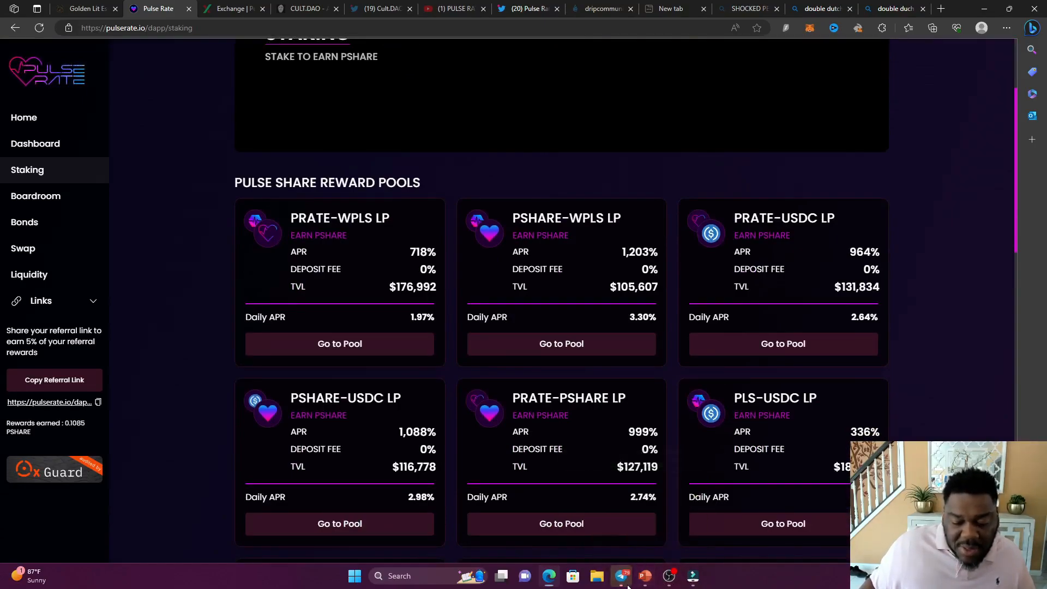
left_click(622, 576)
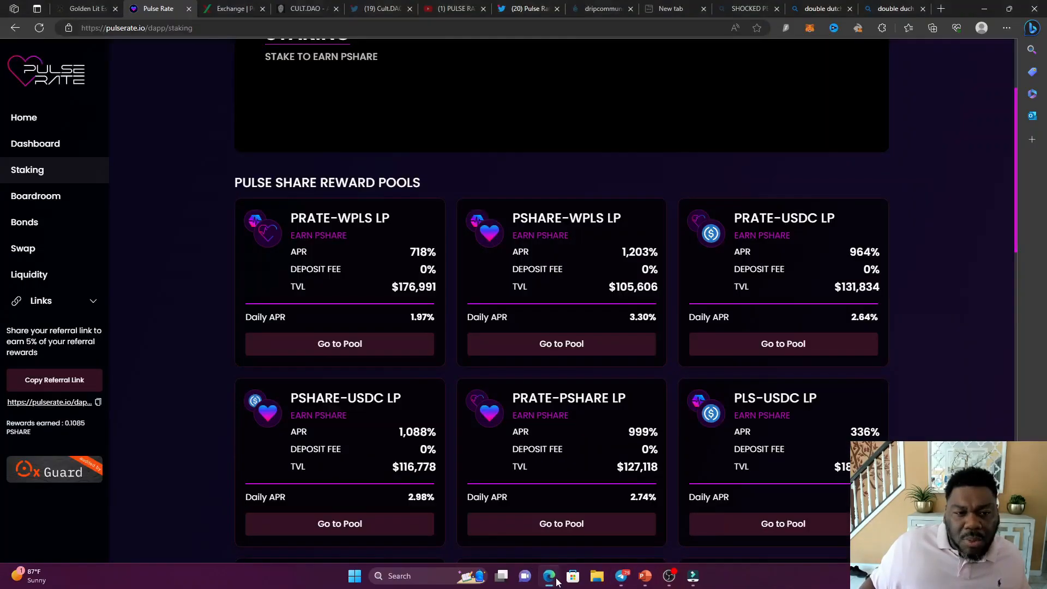
scroll("up", 3)
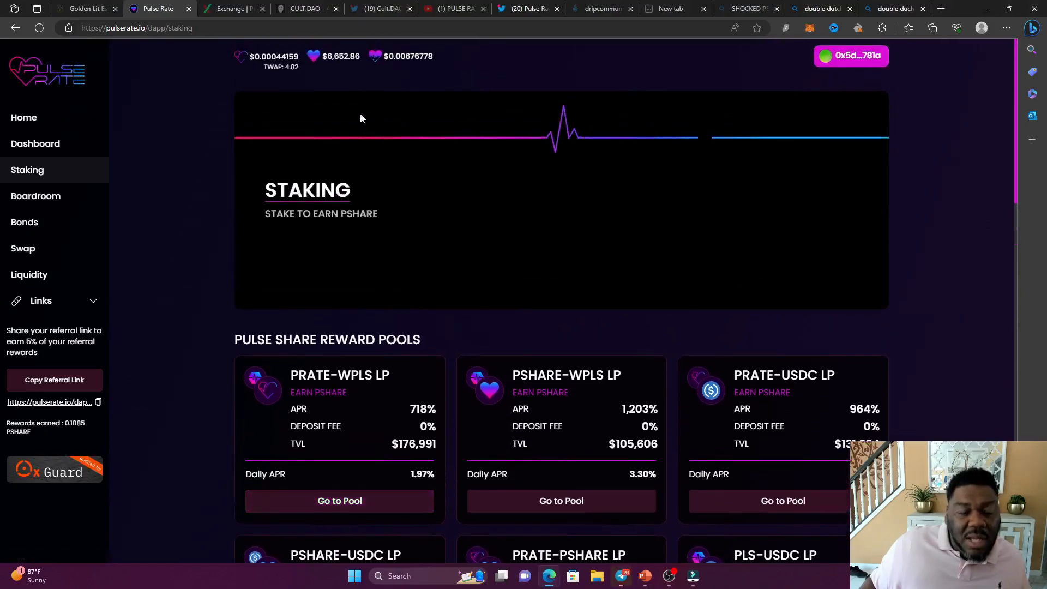
mouse_move(379, 197)
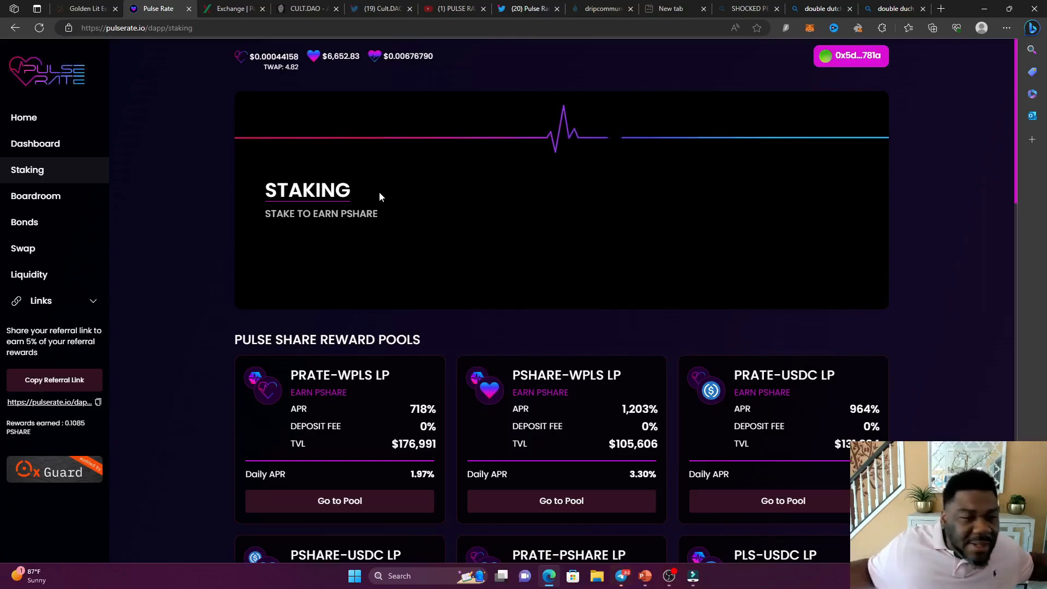
mouse_move(337, 297)
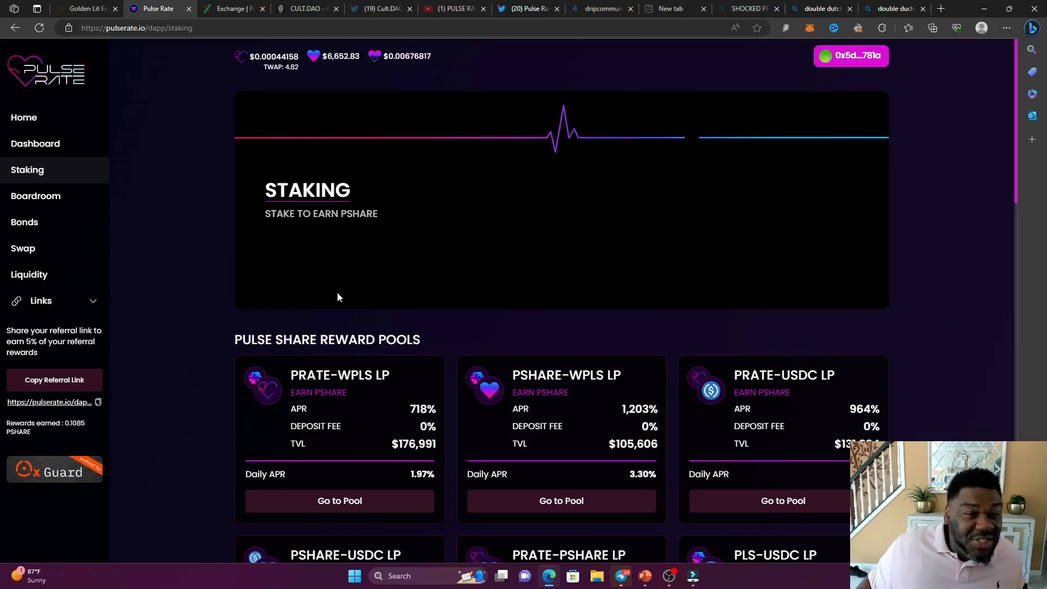
mouse_move(355, 238)
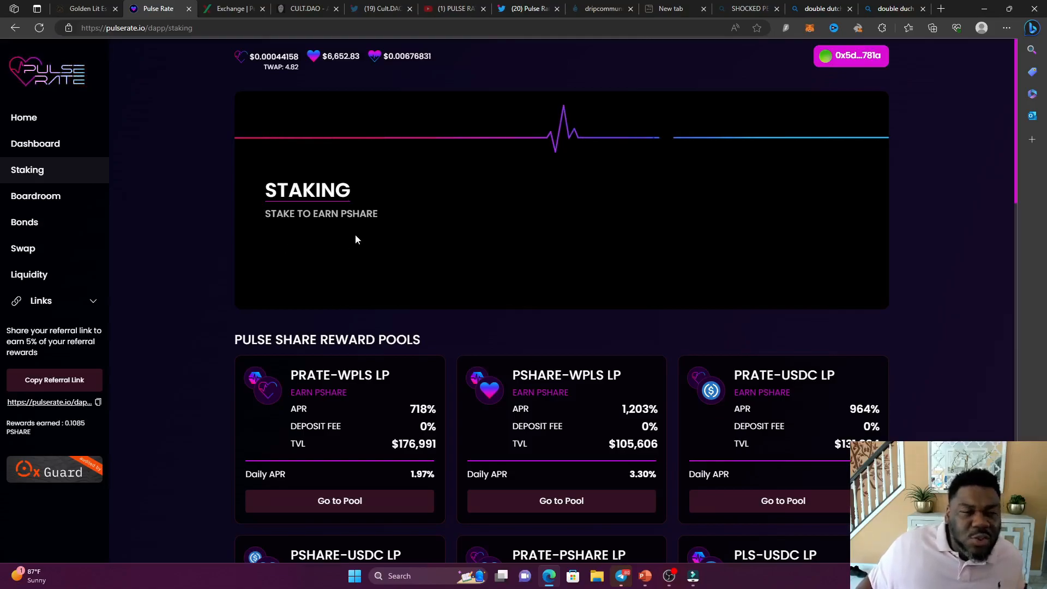
scroll("down", 3)
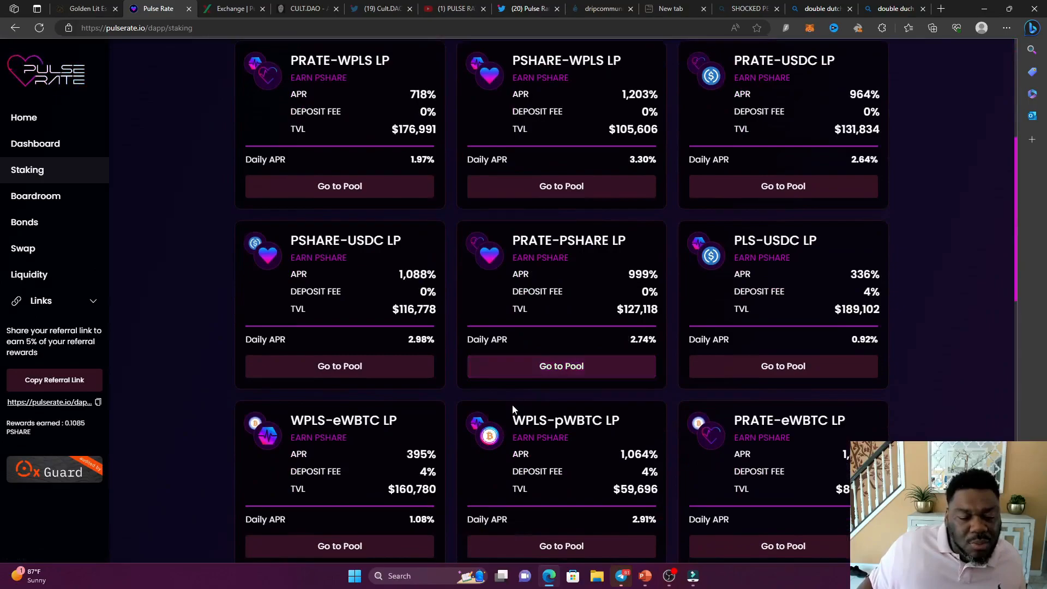
scroll("down", 3)
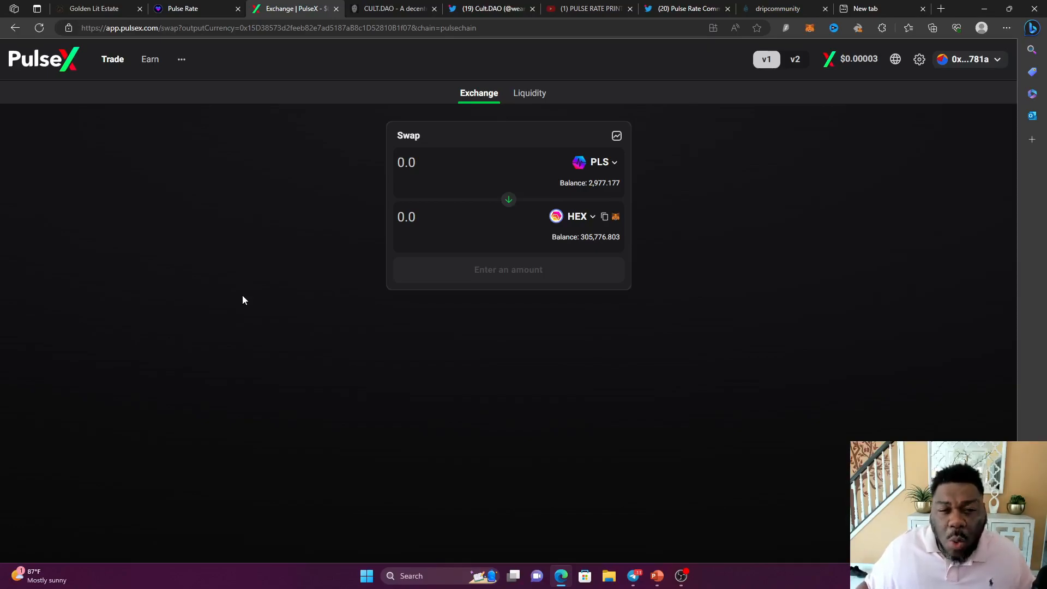
Glance at the whitepaper, Pulse Rate liquidity and swap pages, then return to the PulseX swap.
left_click(94, 7)
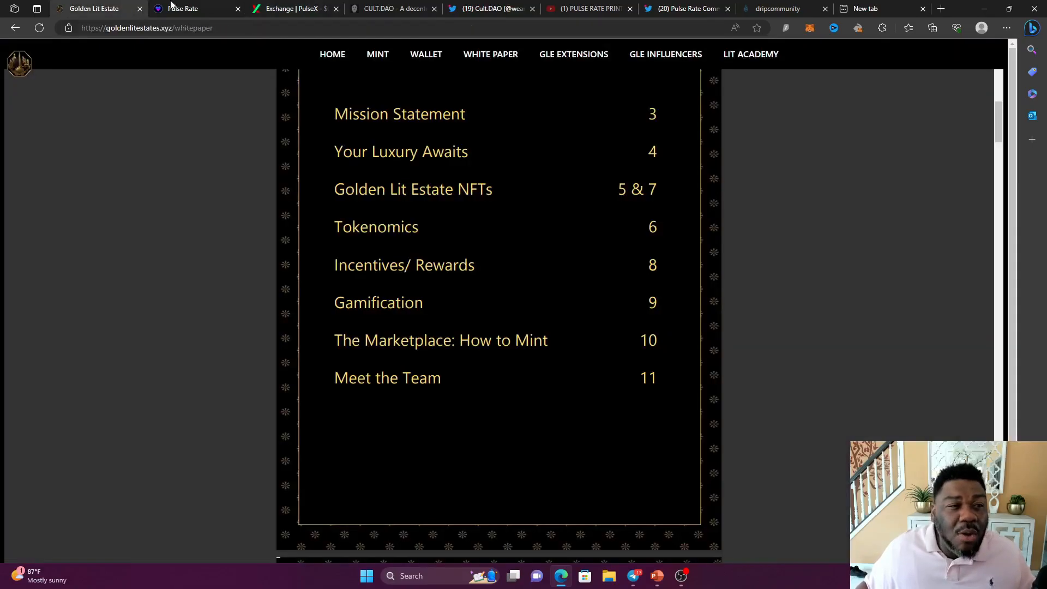
left_click(189, 8)
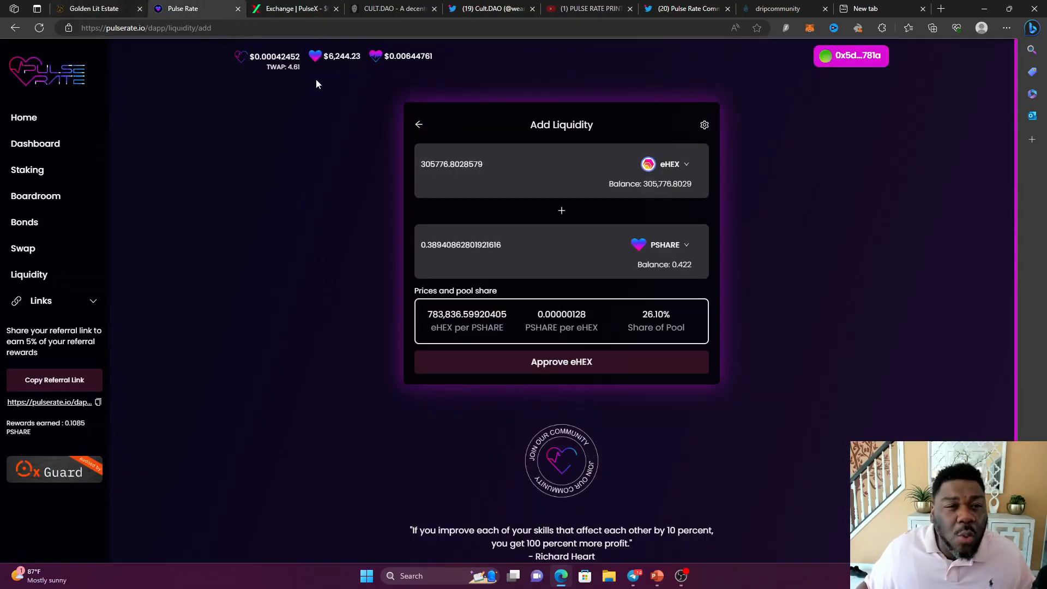
left_click(23, 247)
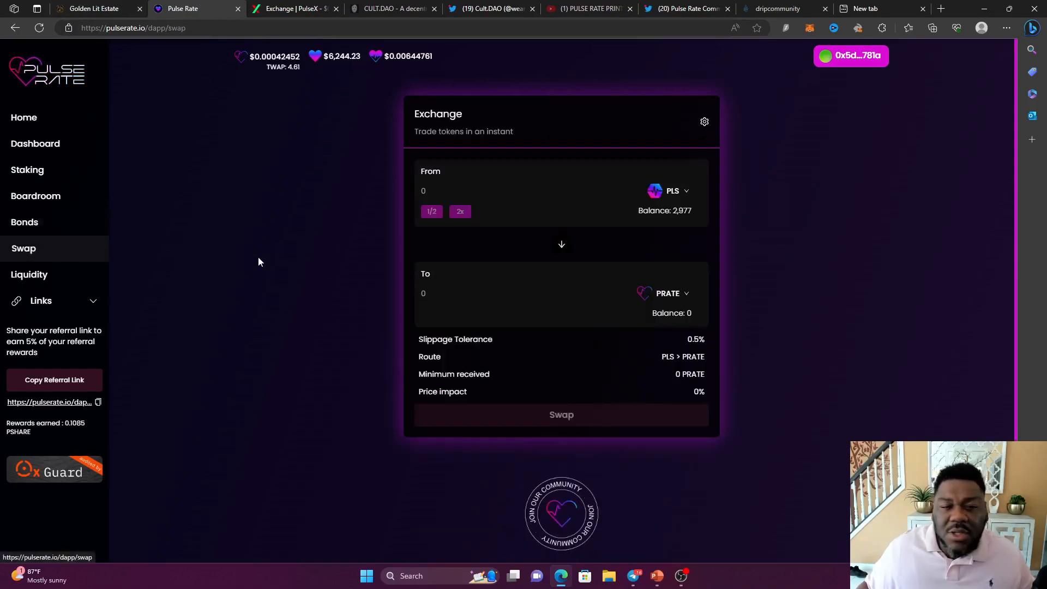
mouse_move(549, 316)
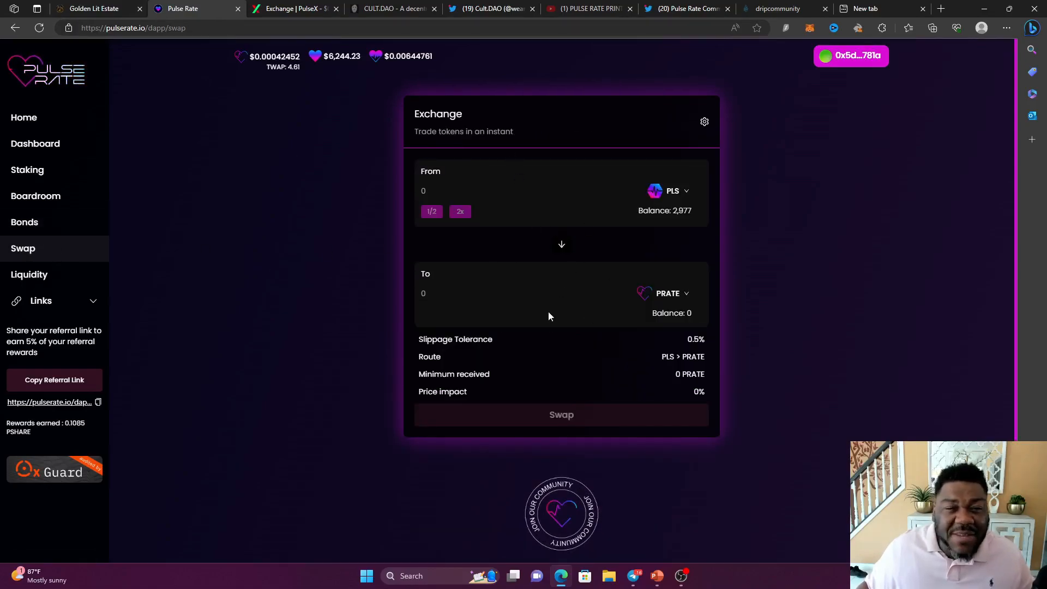
left_click(292, 9)
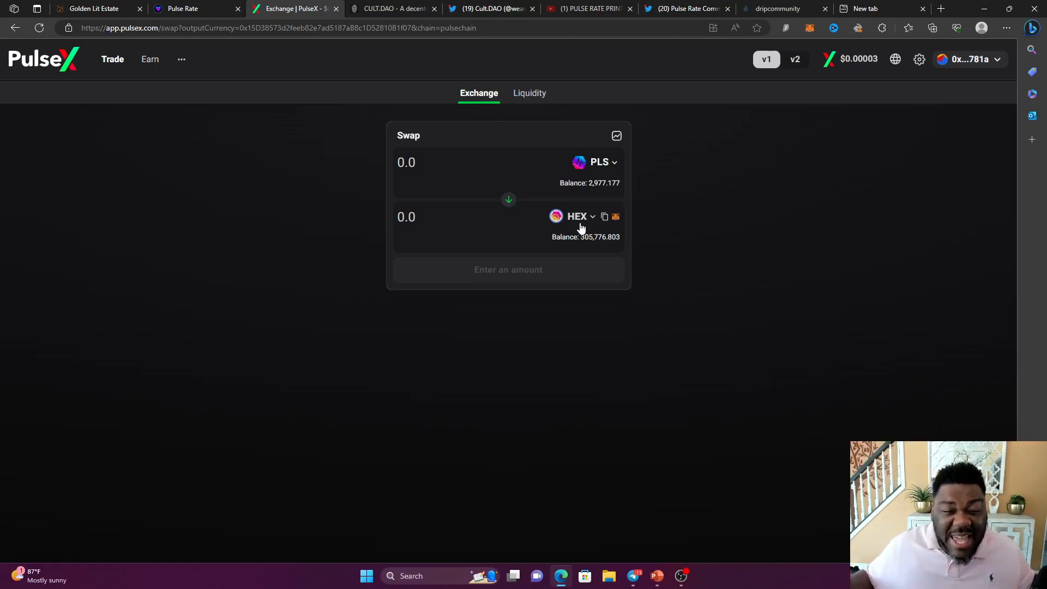
mouse_move(640, 387)
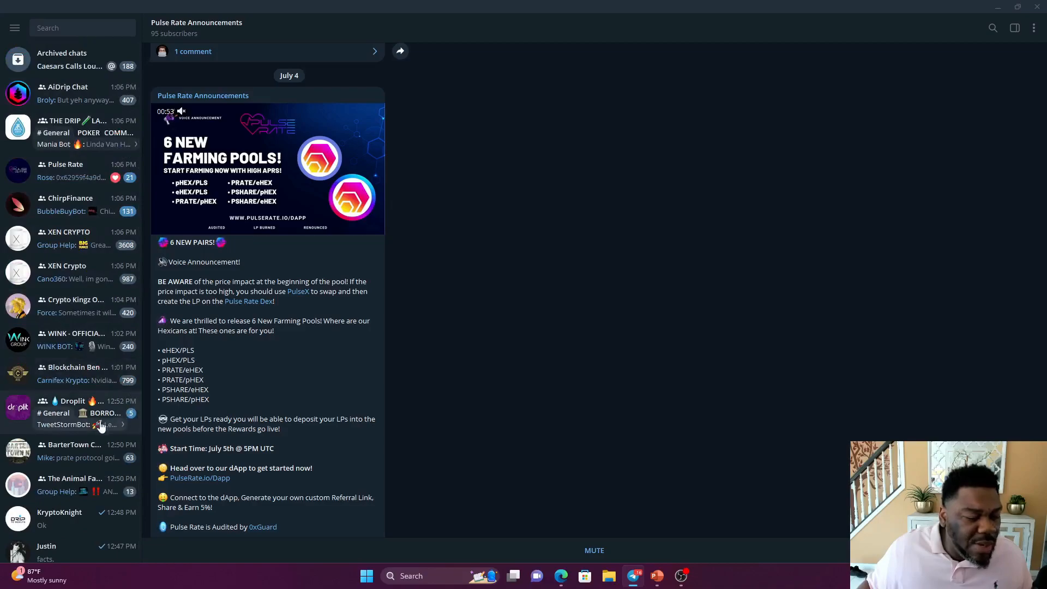
Send the '/ehe' command in the Pulse Rate Telegram group chat.
left_click(67, 170)
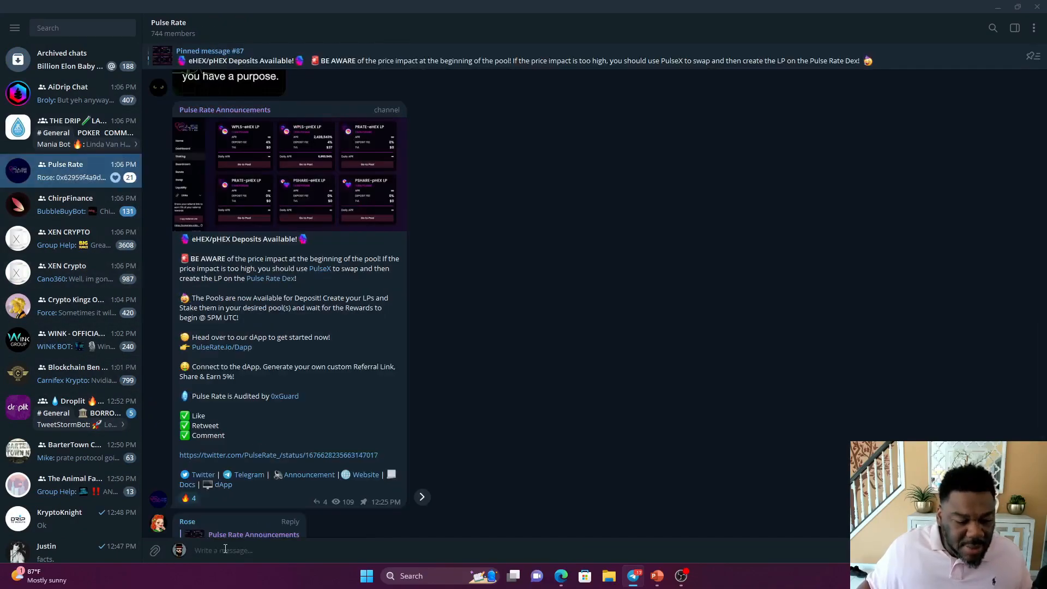
type("/")
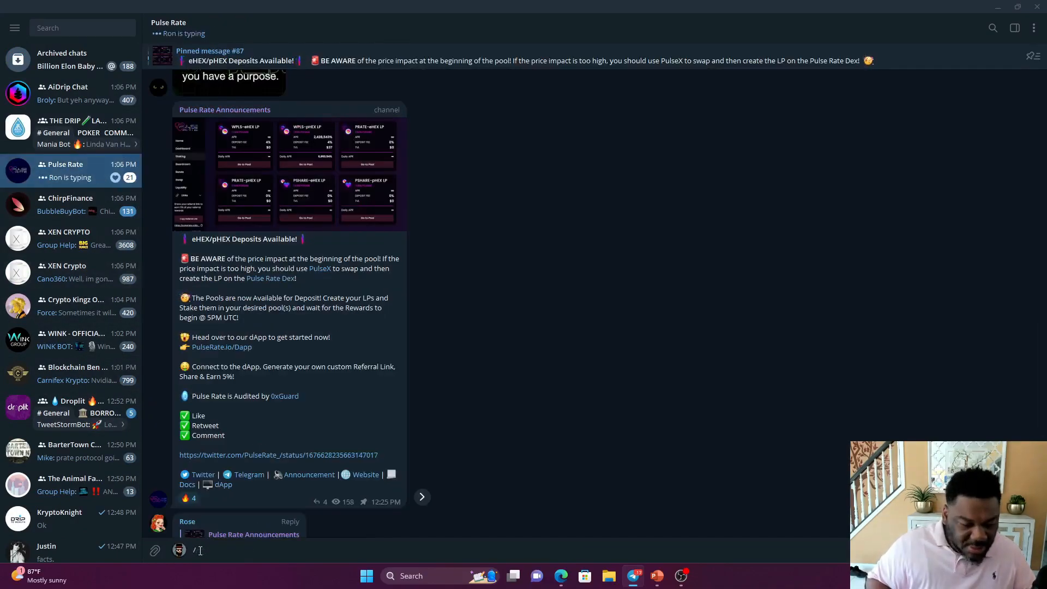
type("ehe")
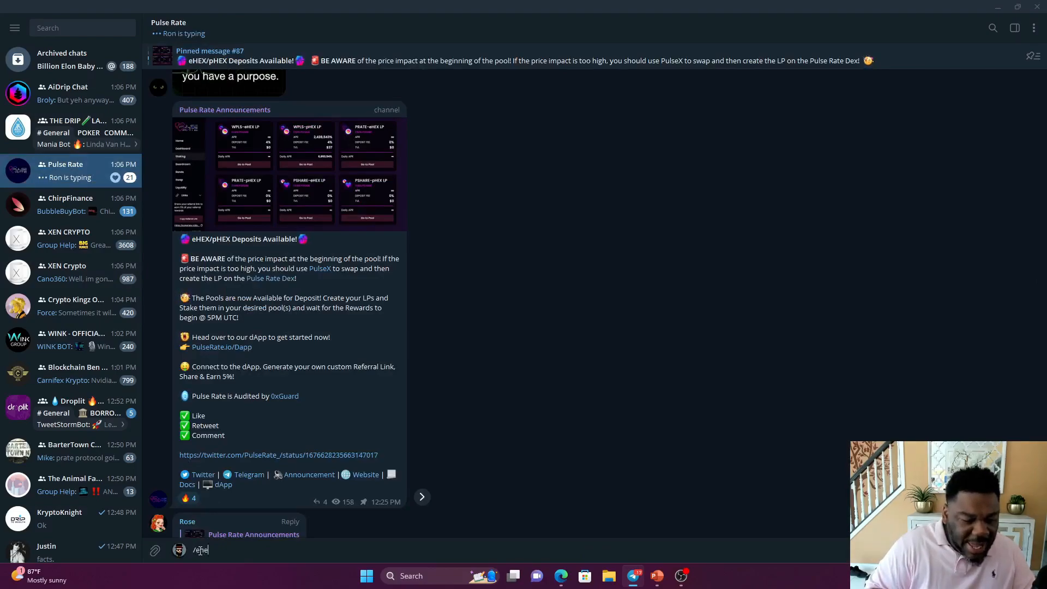
key("Return")
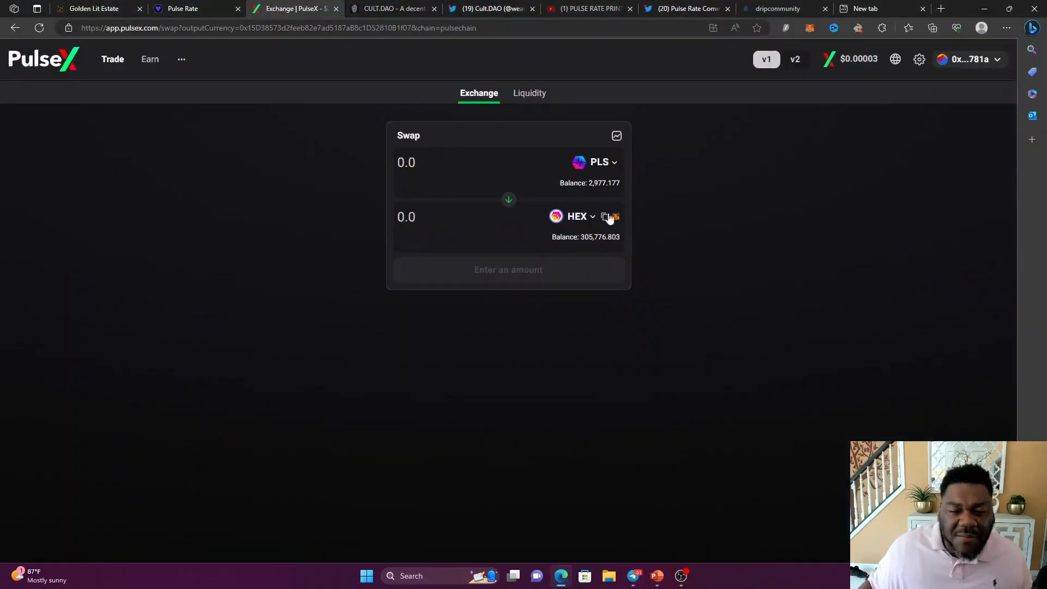
Add liquidity pairing the full 305,776.8 eHEX balance with about 0.387 PSHARE and request eHEX approval.
left_click(182, 9)
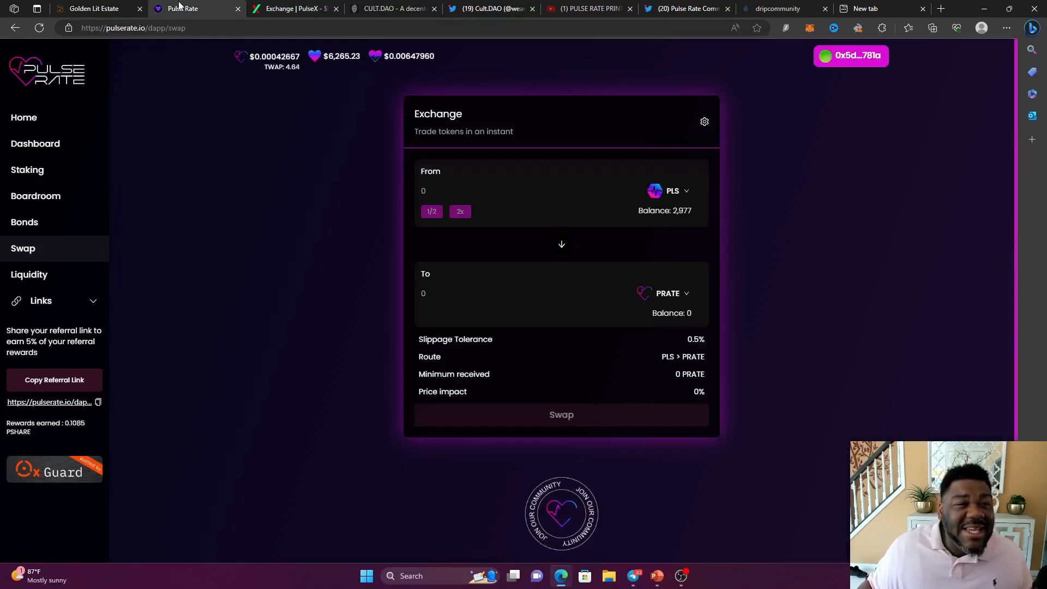
mouse_move(257, 270)
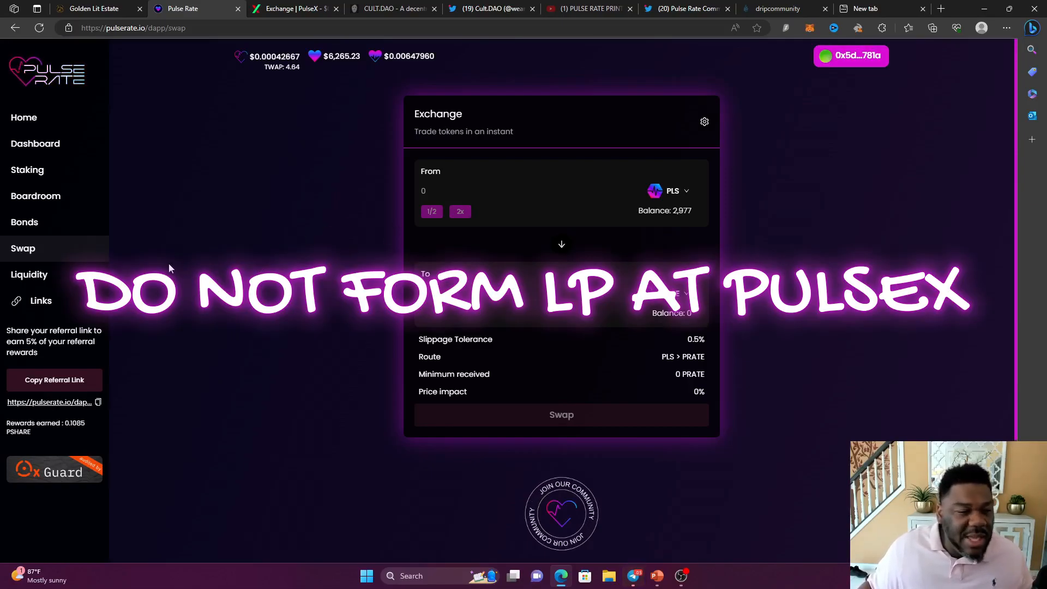
left_click(28, 273)
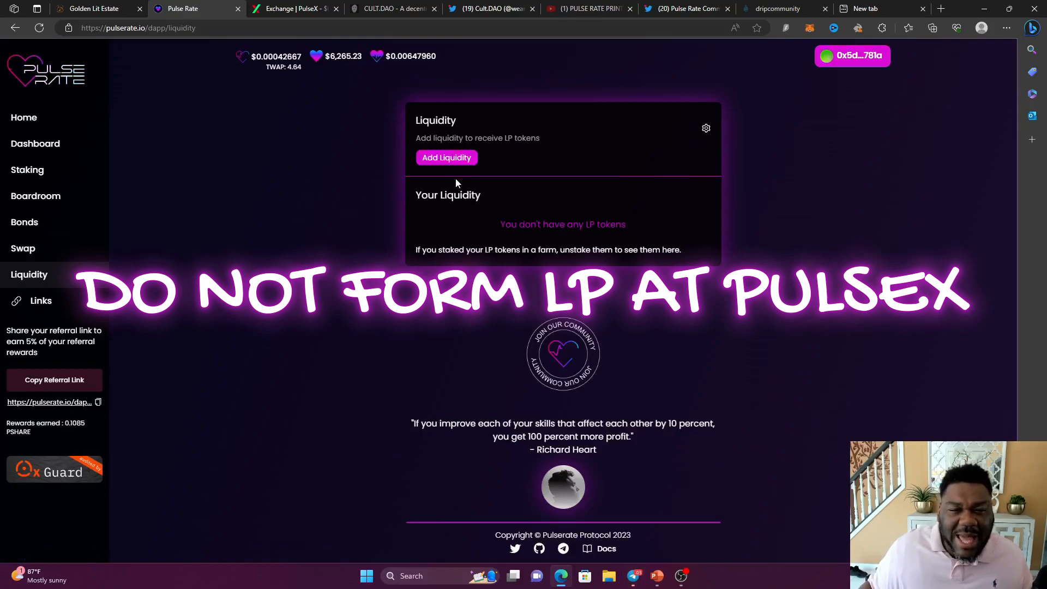
left_click(447, 157)
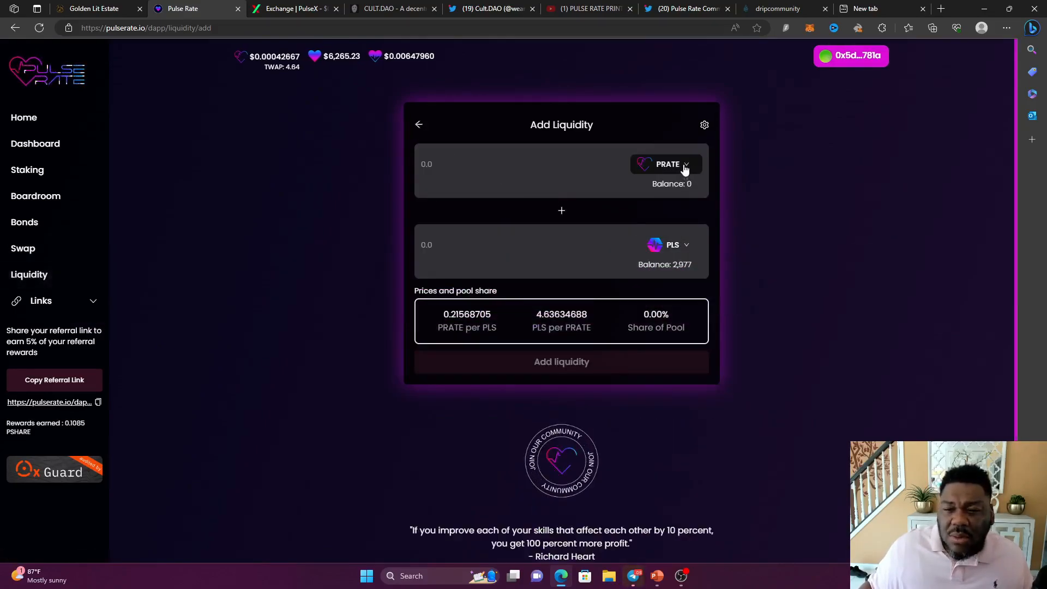
left_click(666, 165)
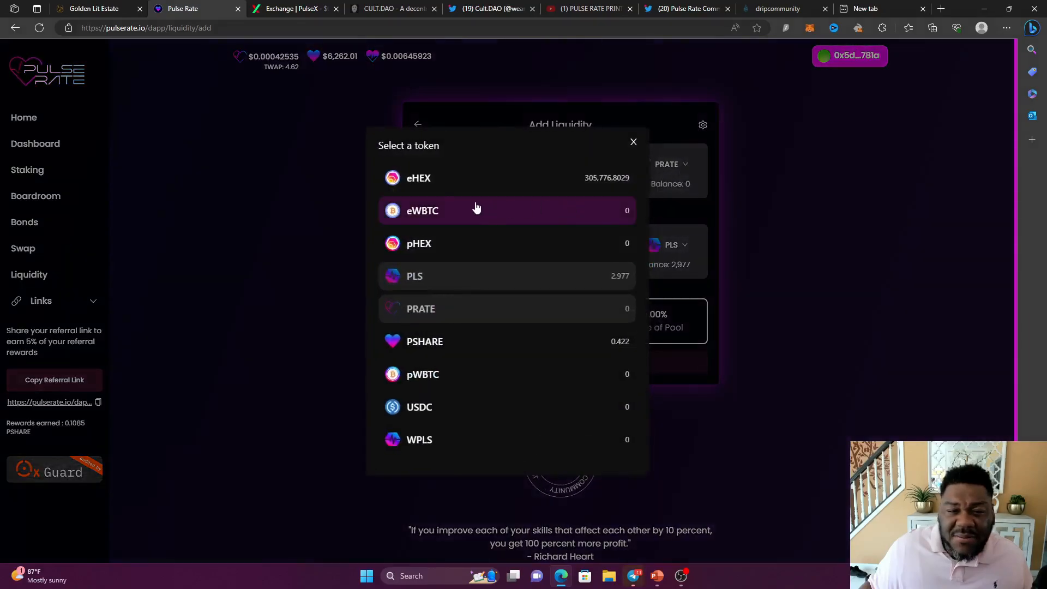
left_click(419, 178)
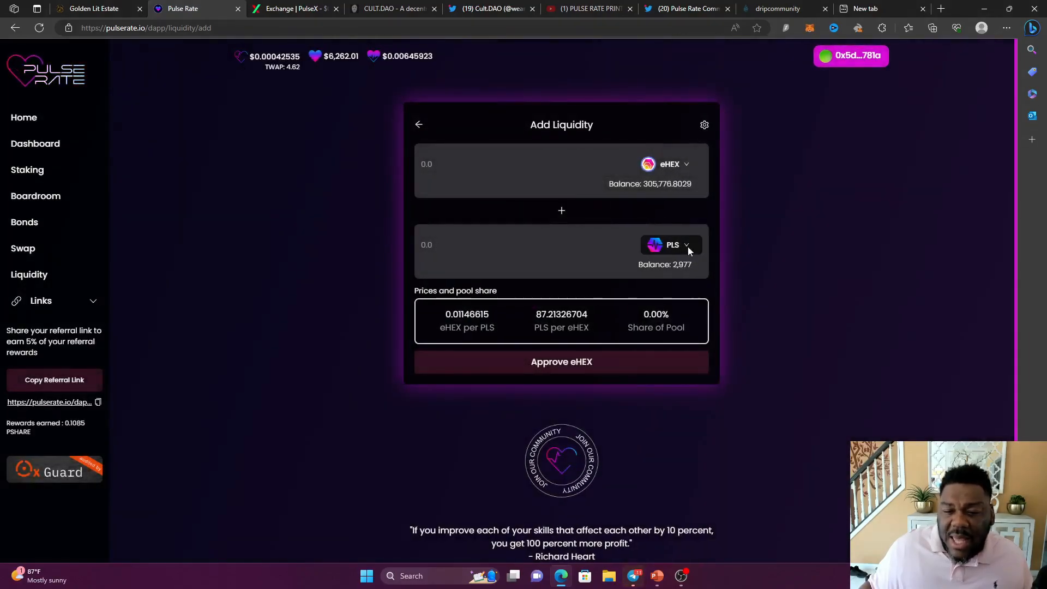
left_click(671, 245)
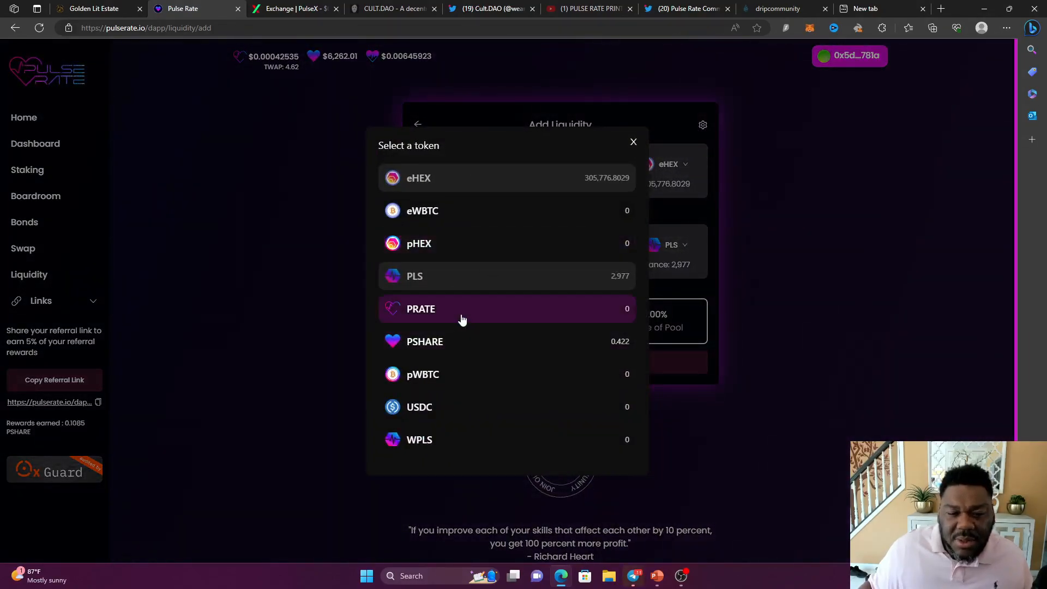
left_click(424, 341)
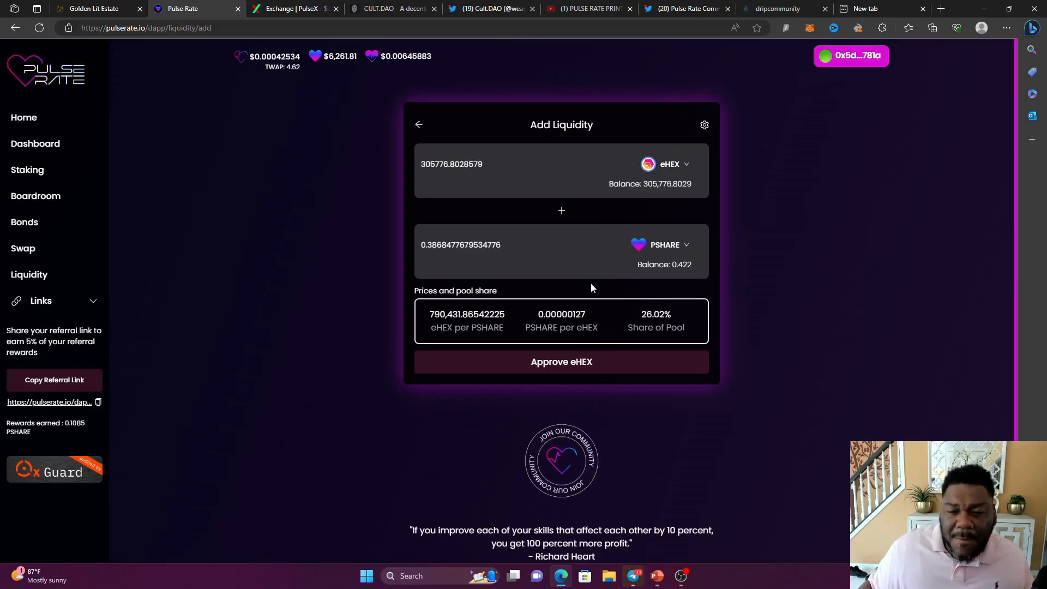
left_click(560, 361)
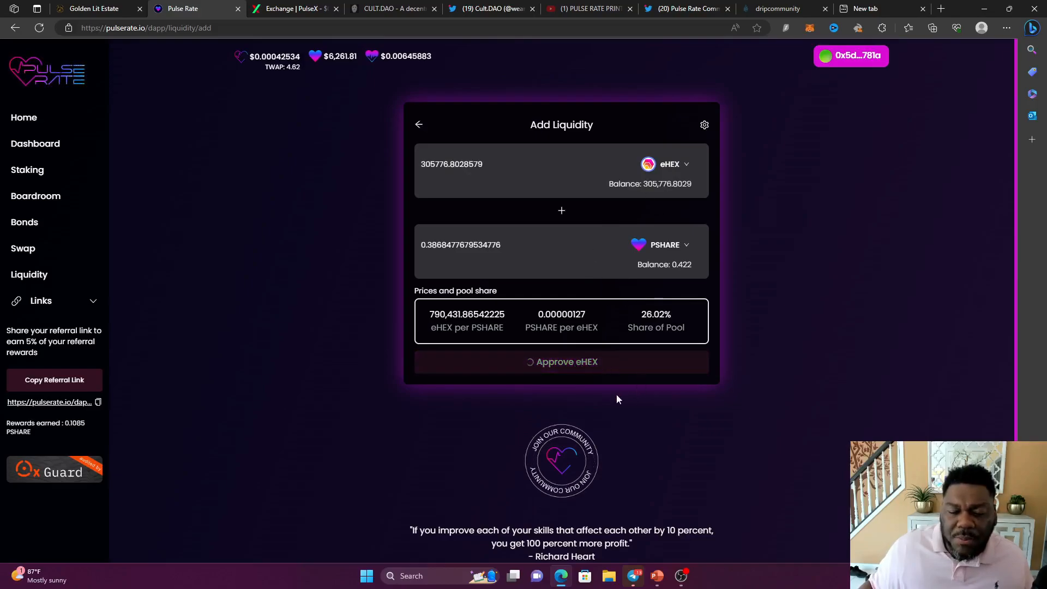
Approve a MetaMask spending cap of the full 305,776.8 HEX balance for pulserate.io.
left_click(560, 361)
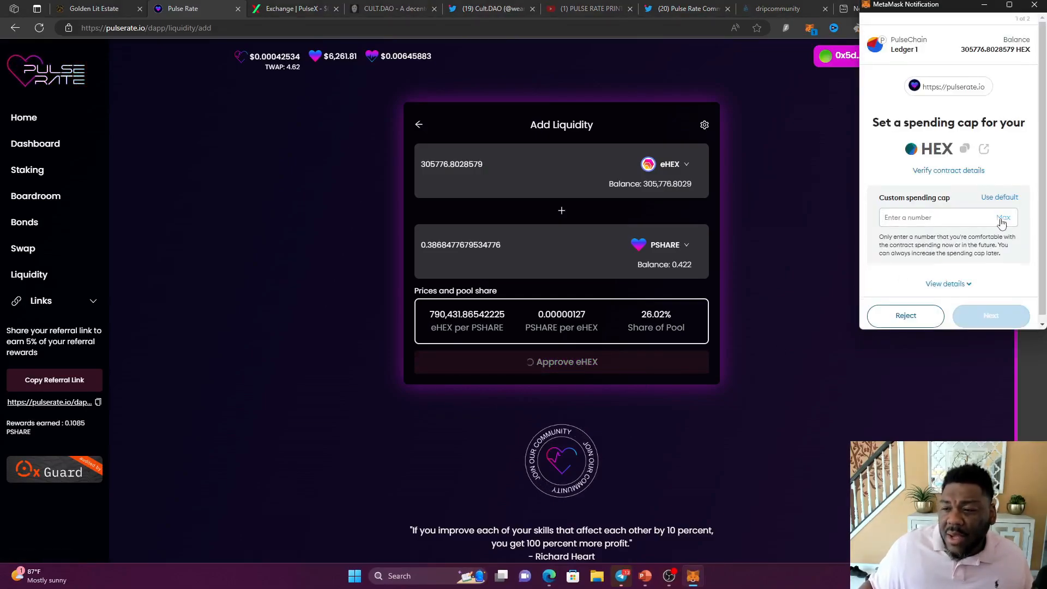
left_click(1004, 218)
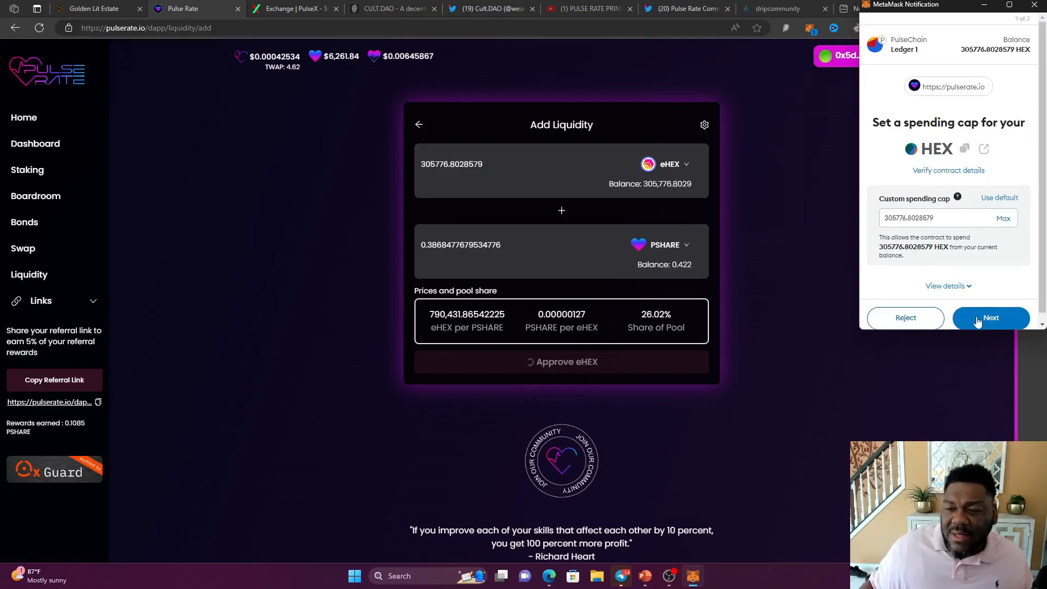
left_click(991, 317)
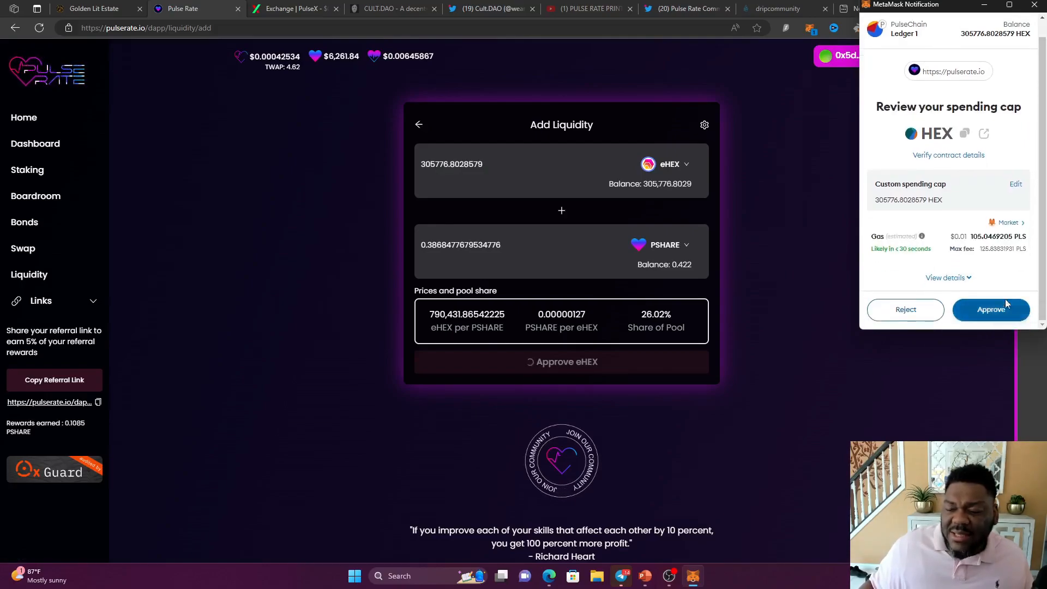
left_click(991, 309)
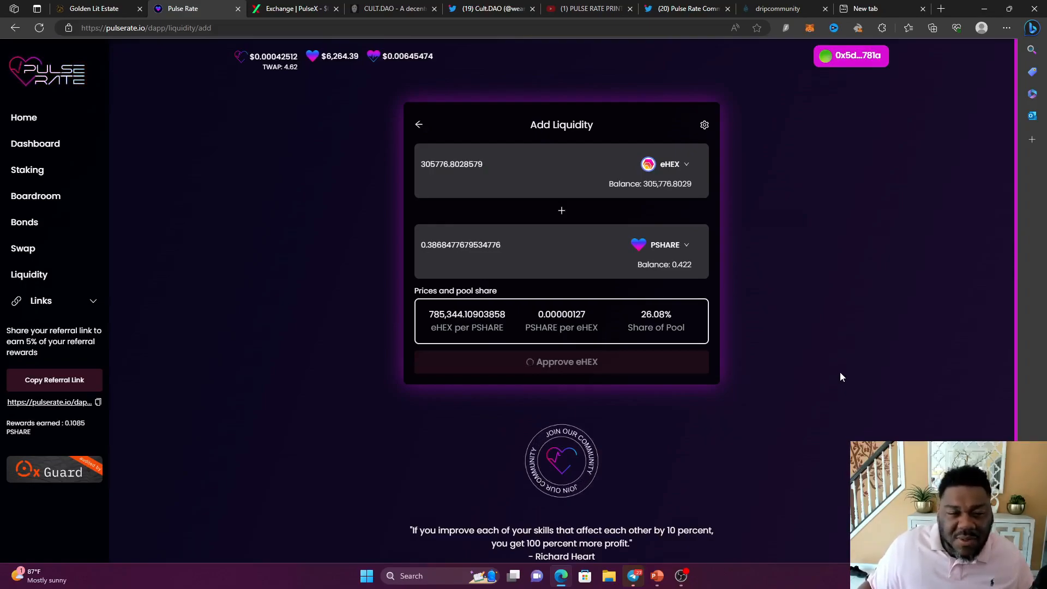
Submit the eHEX–PSHARE liquidity deposit and confirm the transaction in MetaMask.
left_click(560, 361)
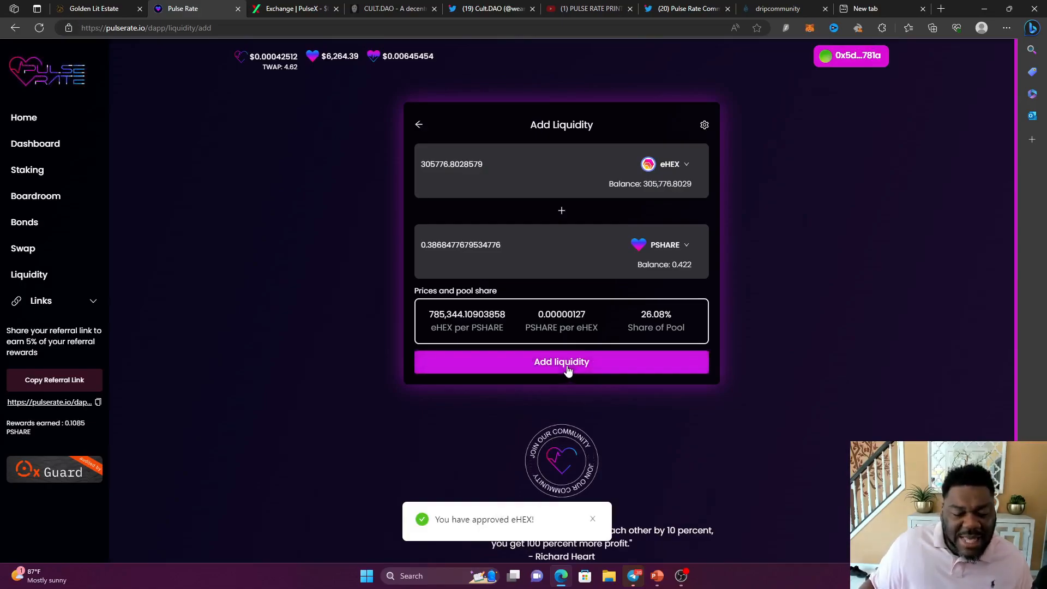
left_click(561, 361)
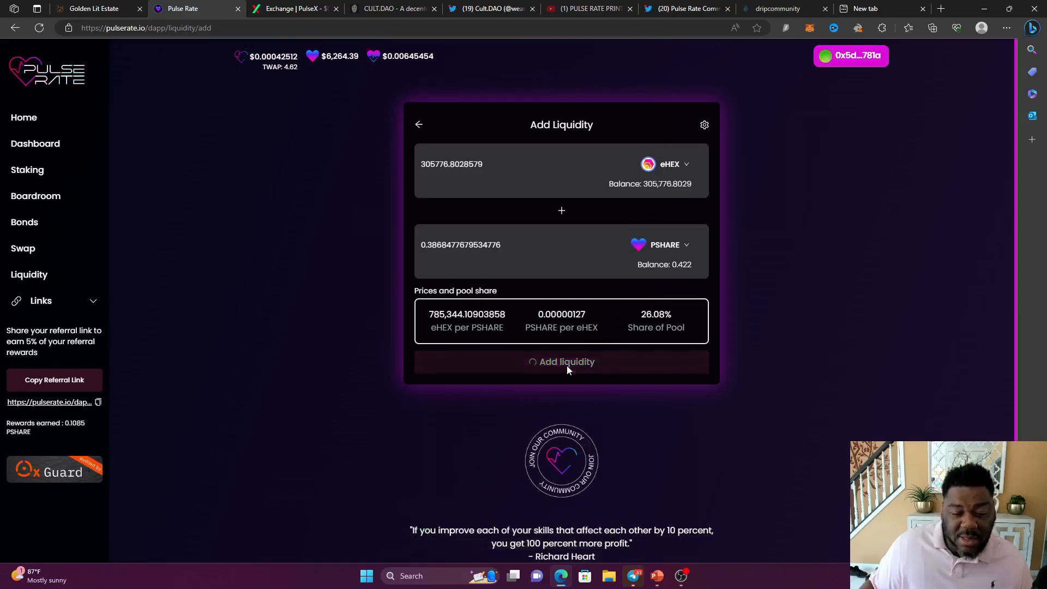
left_click(561, 361)
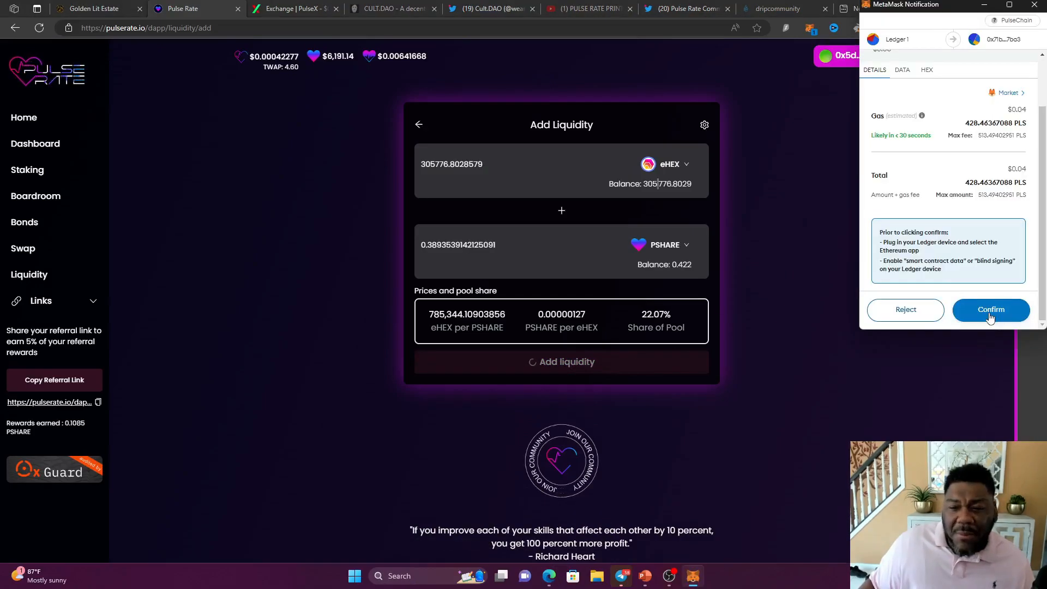
left_click(992, 309)
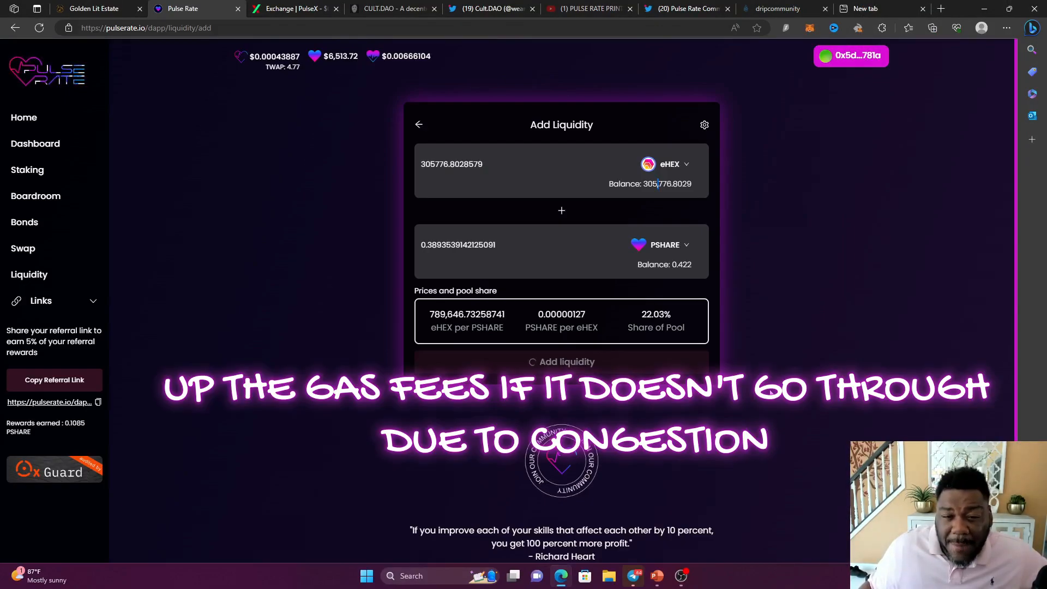
left_click(560, 361)
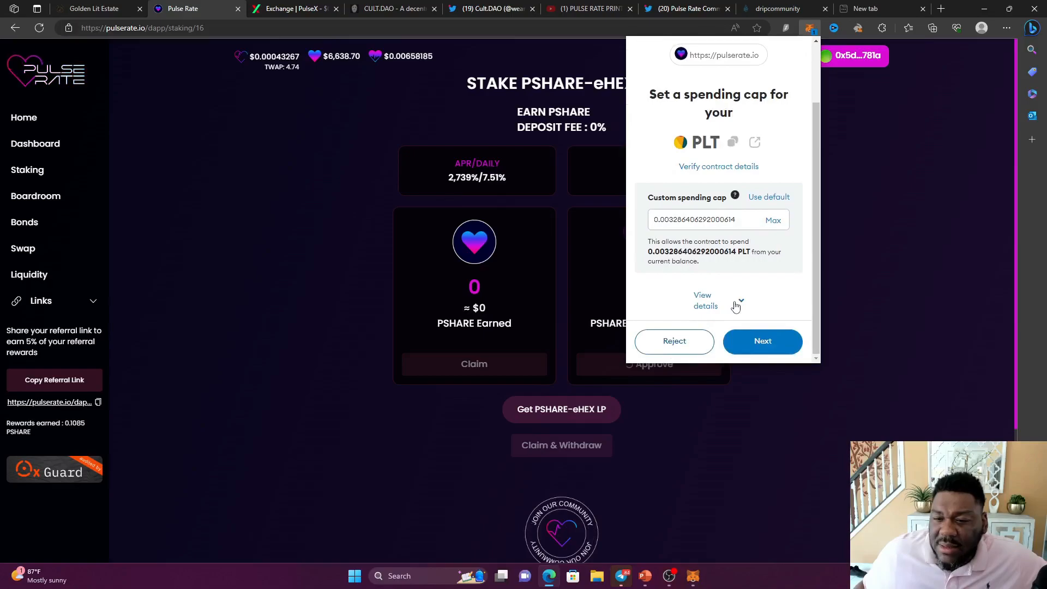
Approve the 0.0033 PLT spending cap in MetaMask with a raised gas limit via Advanced settings.
left_click(762, 340)
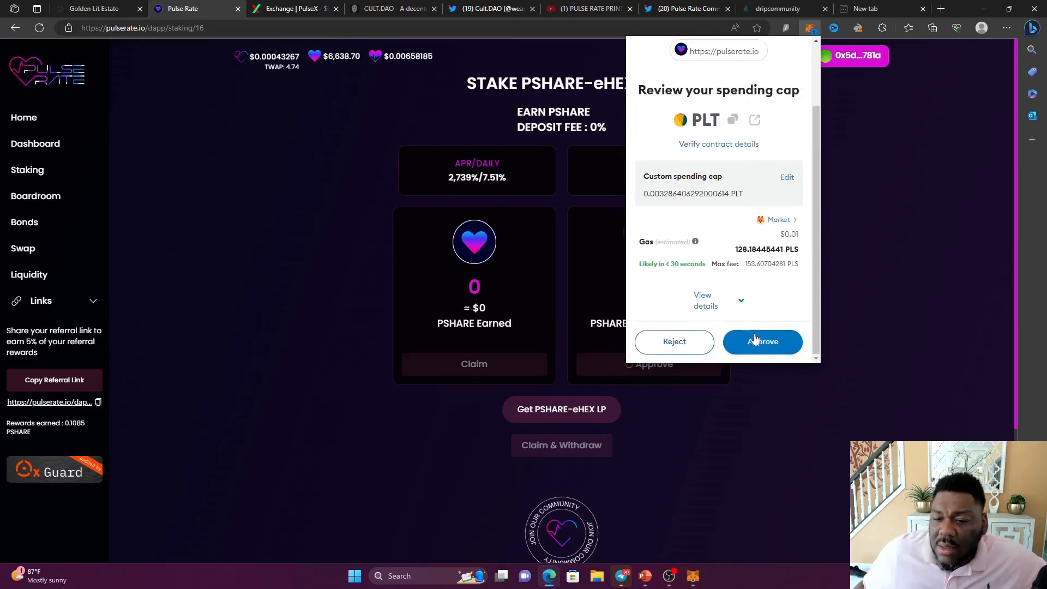
left_click(778, 219)
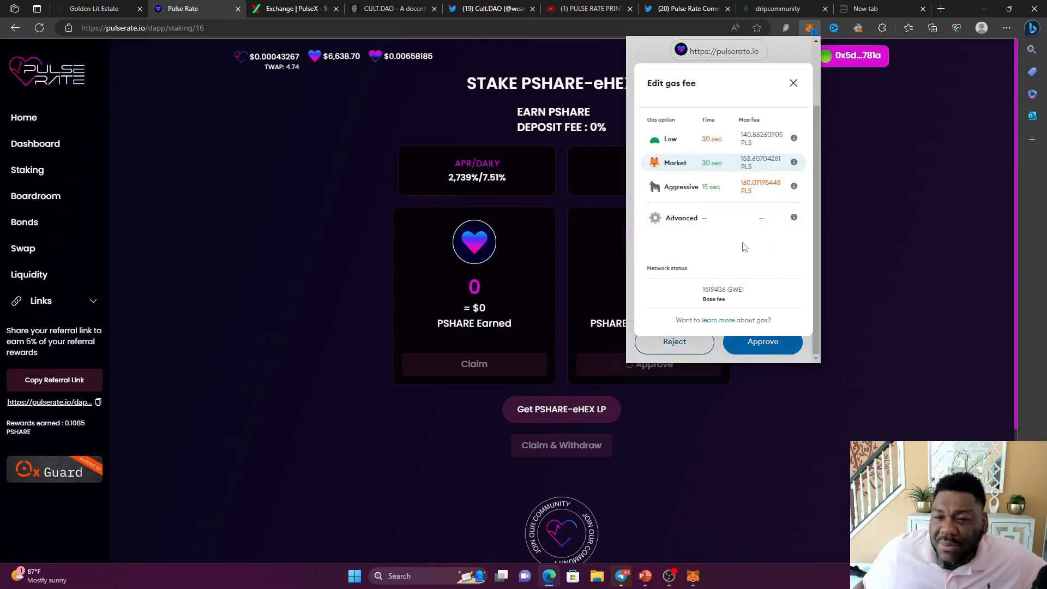
mouse_move(686, 220)
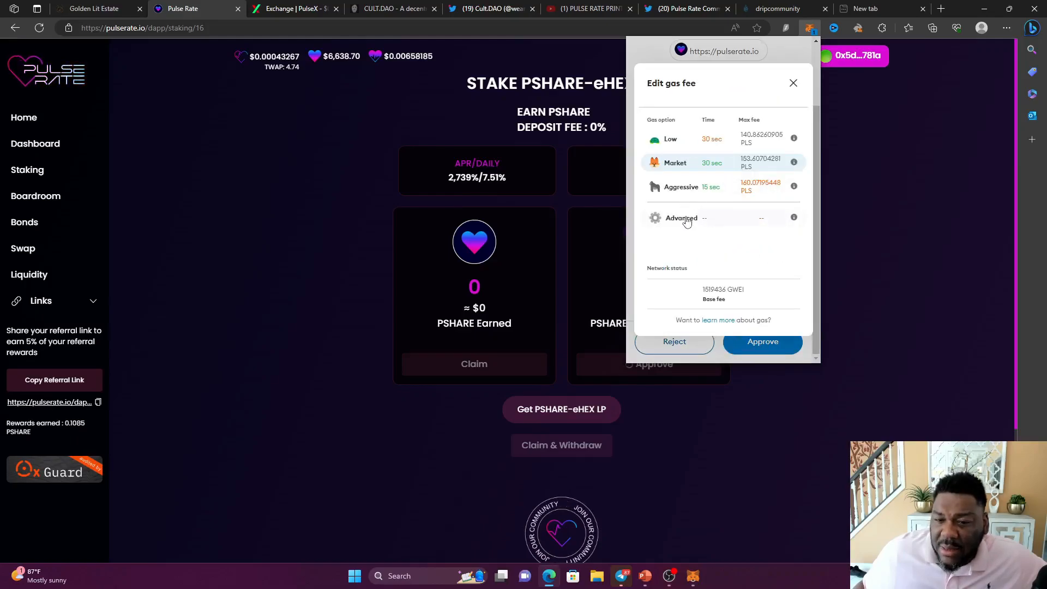
left_click(681, 218)
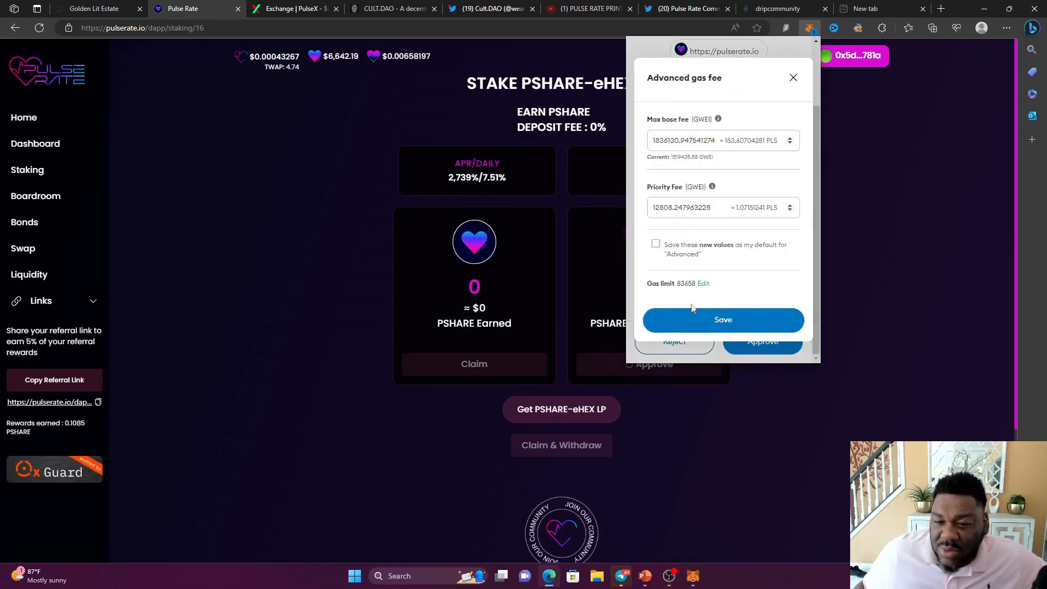
left_click(704, 284)
type("123658")
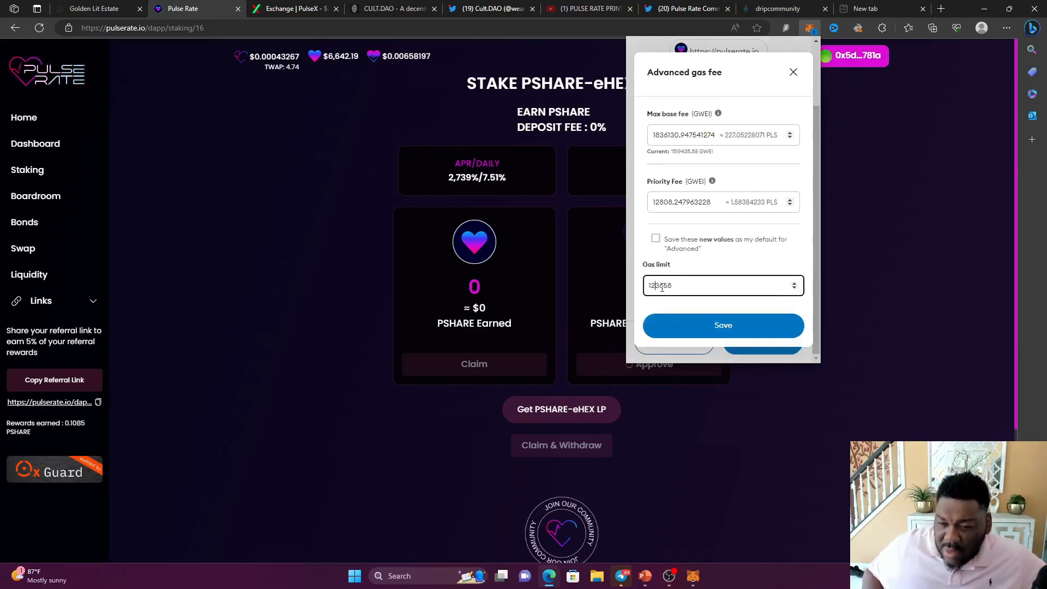
left_click(722, 325)
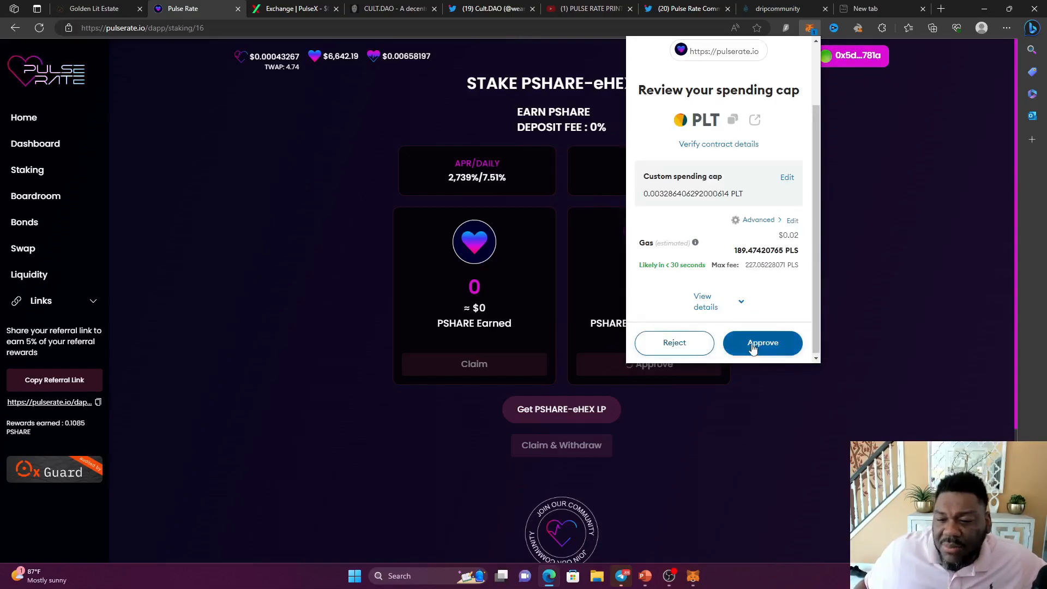
left_click(762, 342)
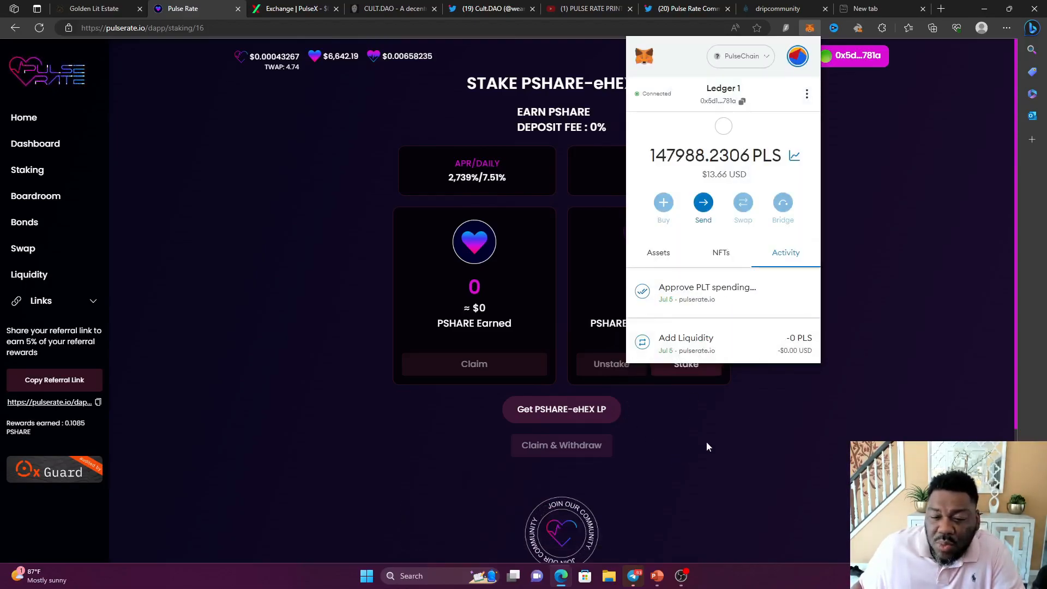
Stake the full 0.003286 PSHARE-eHEX LP balance into the farm.
left_click(684, 364)
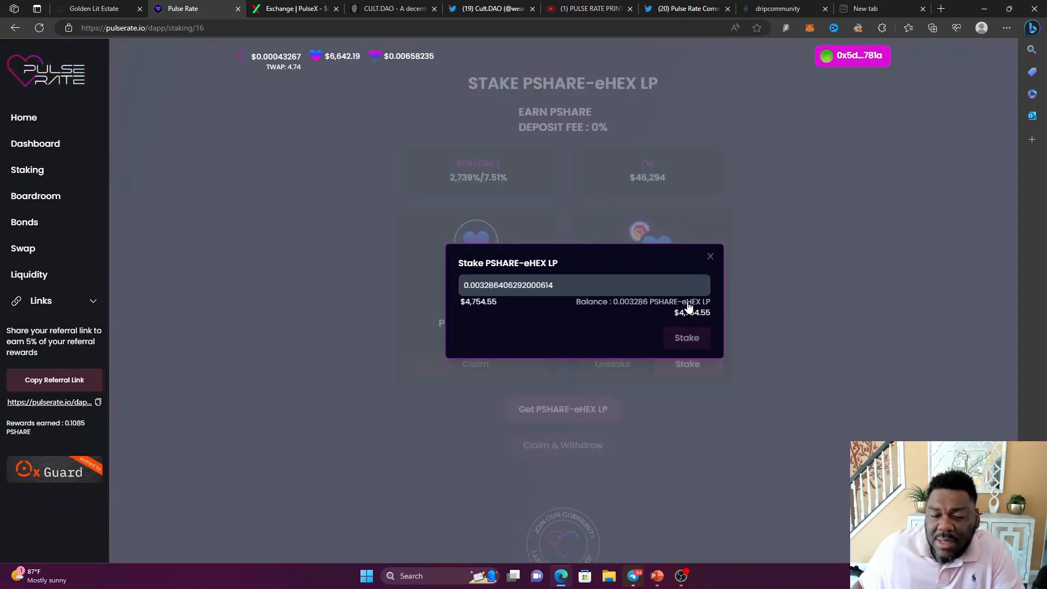
left_click(686, 338)
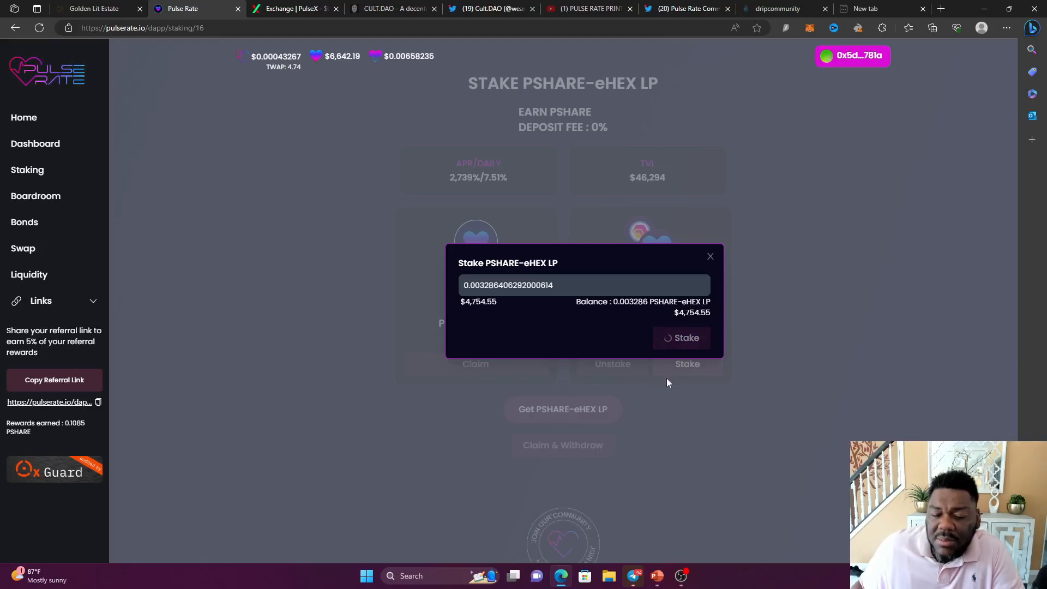